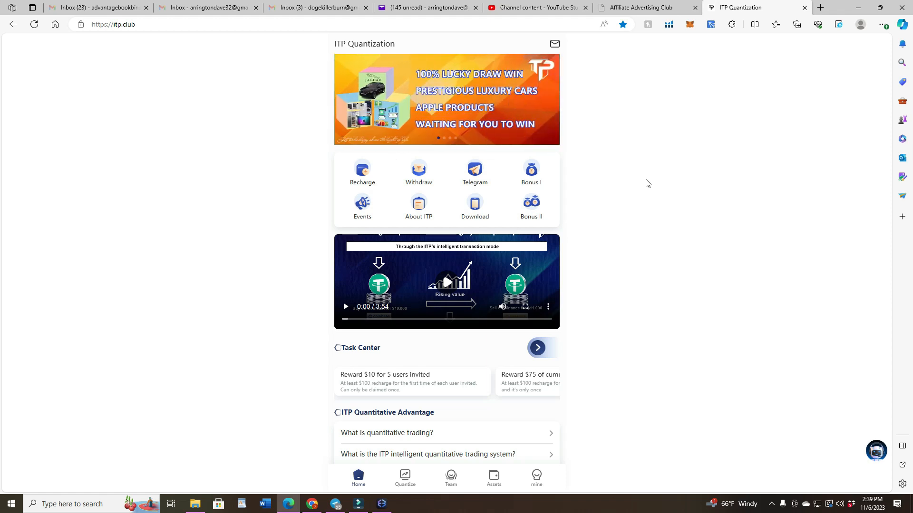
mouse_move(324, 247)
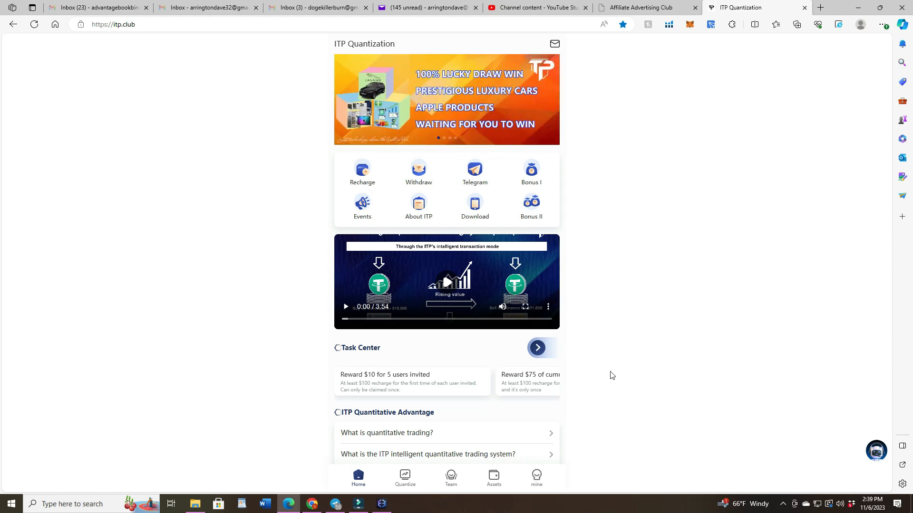
mouse_move(607, 218)
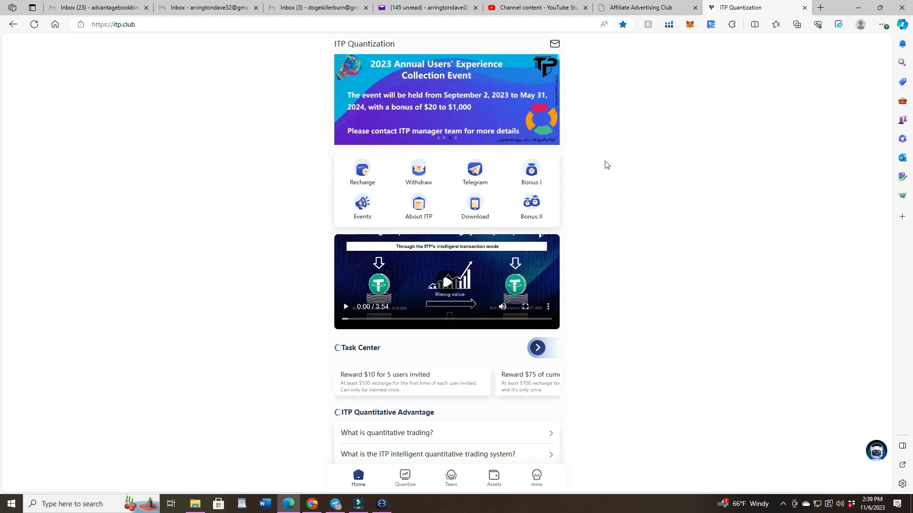
Open the wallet assets page showing 1008 USDT: 8 flexible, 1000 awaiting release.
scroll(down, 3)
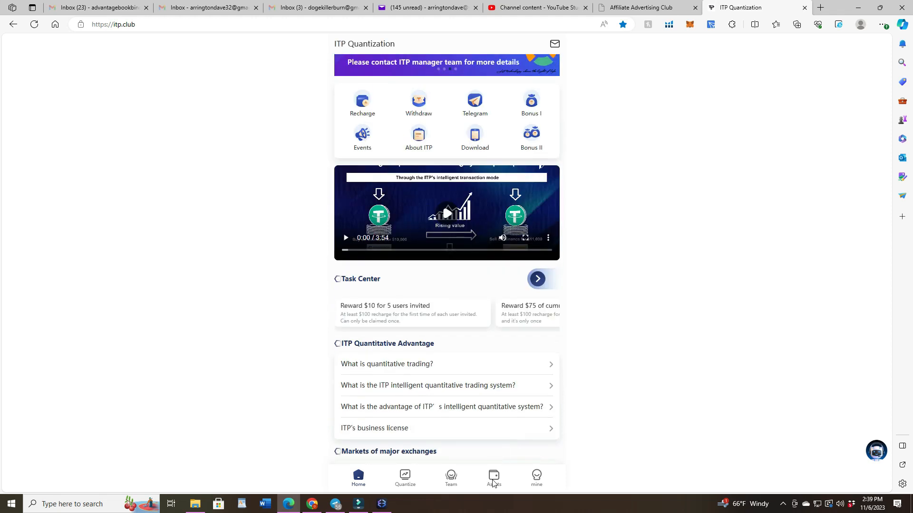
click(492, 477)
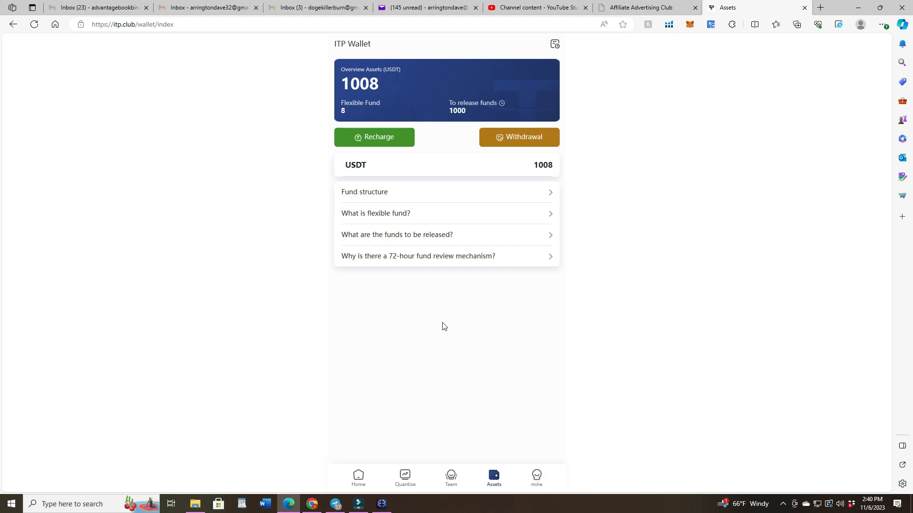
mouse_move(344, 78)
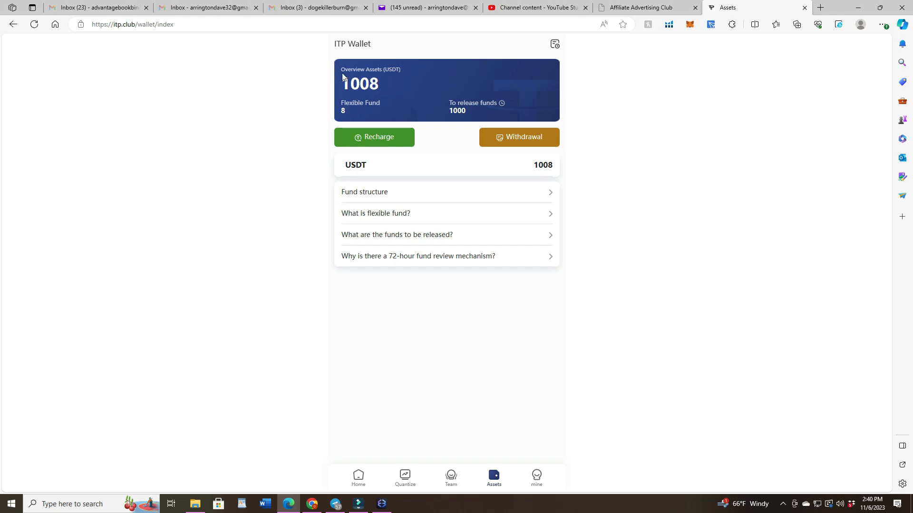
mouse_move(373, 93)
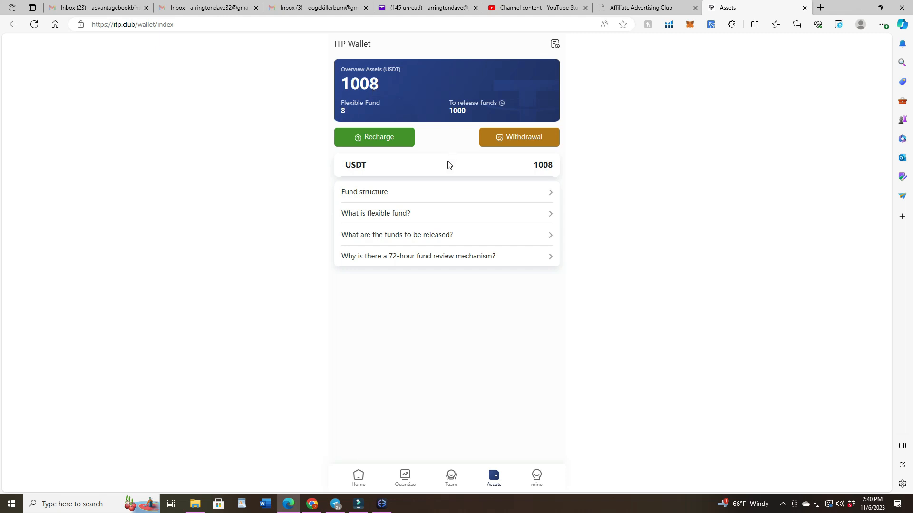
mouse_move(505, 399)
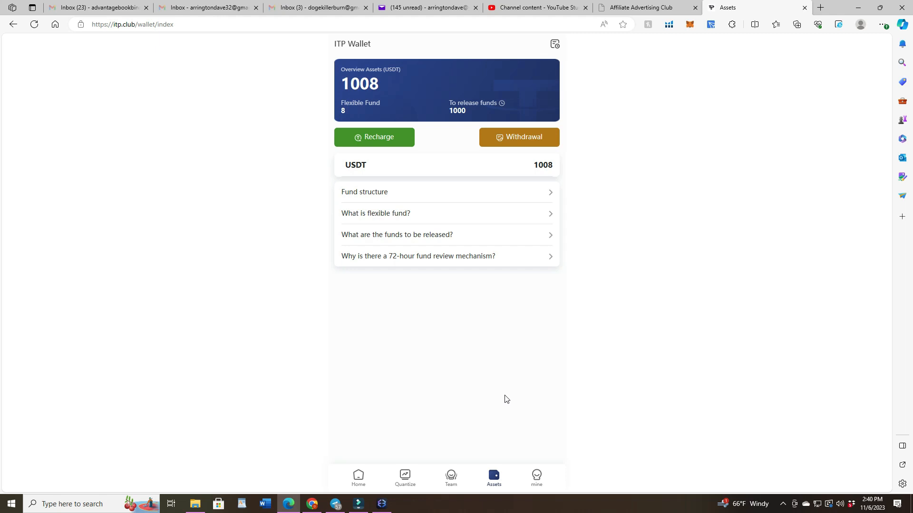
mouse_move(536, 478)
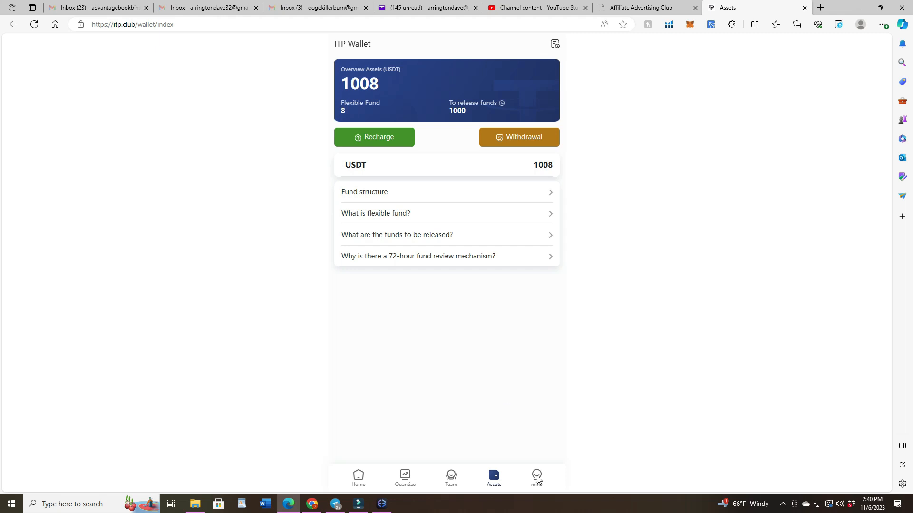
Open the mine page and scroll through its commission, team, security and language options.
click(536, 477)
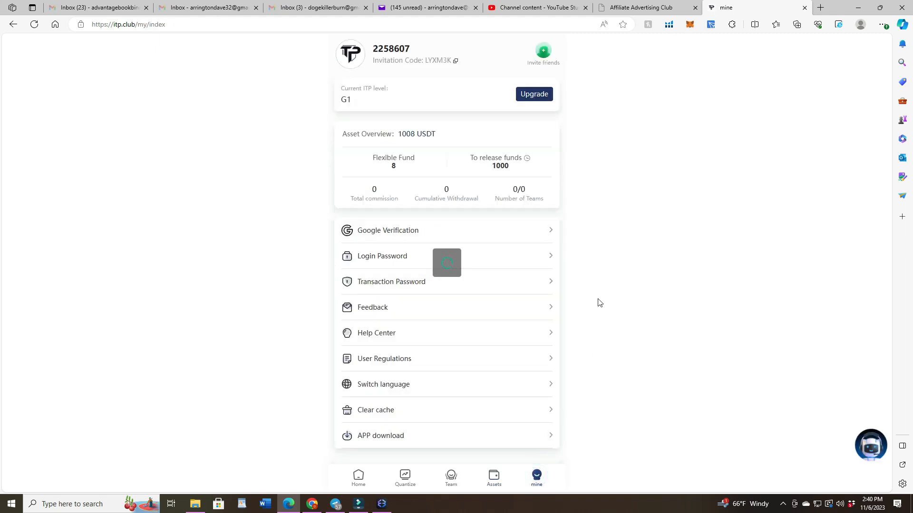
scroll(down, 3)
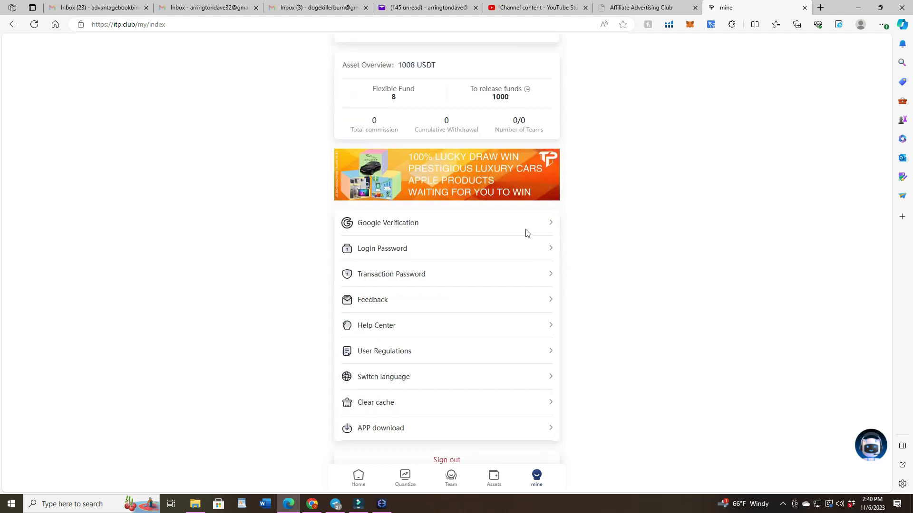
mouse_move(538, 226)
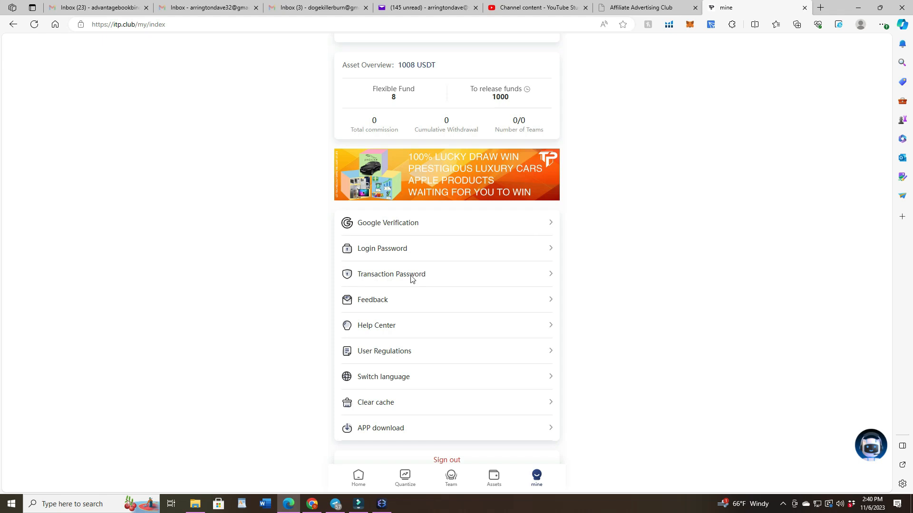
mouse_move(547, 278)
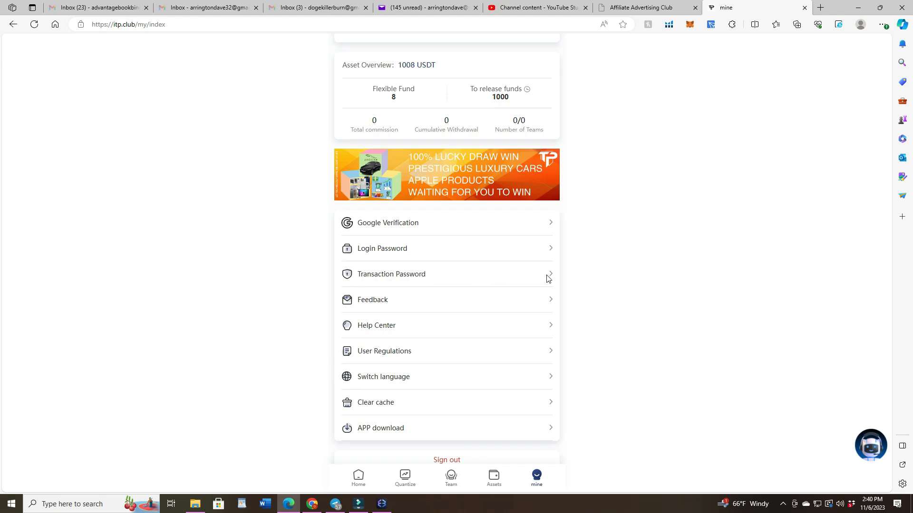
mouse_move(522, 278)
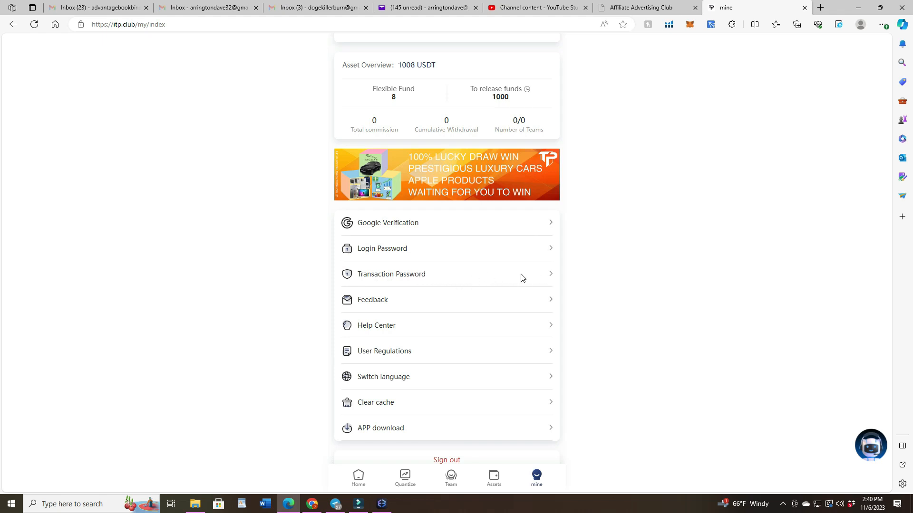
mouse_move(543, 277)
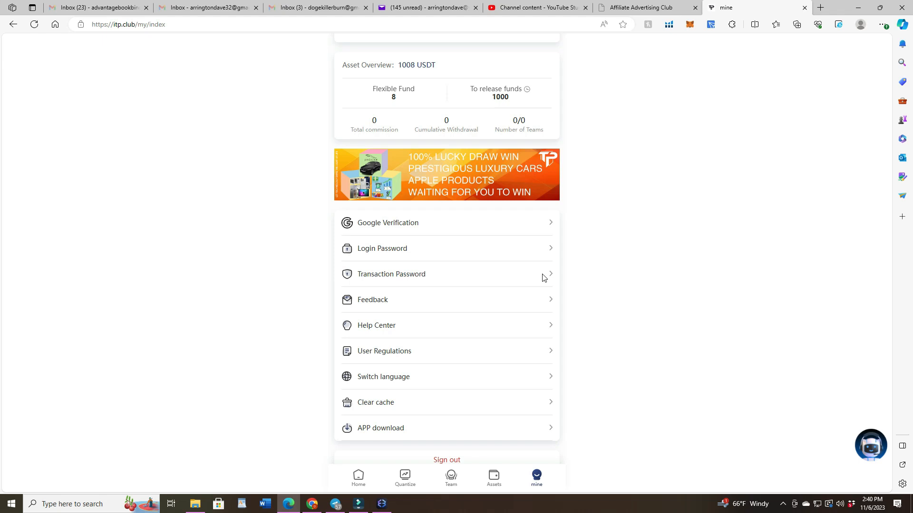
mouse_move(531, 250)
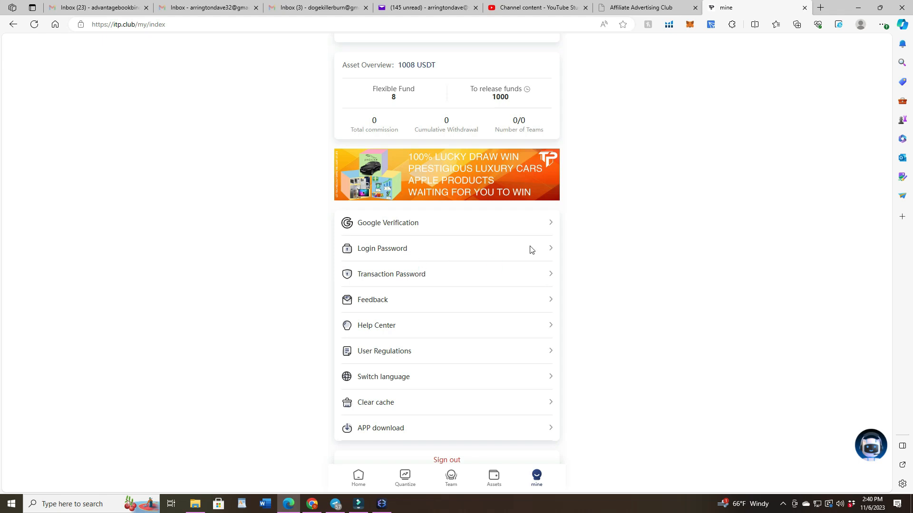
mouse_move(458, 236)
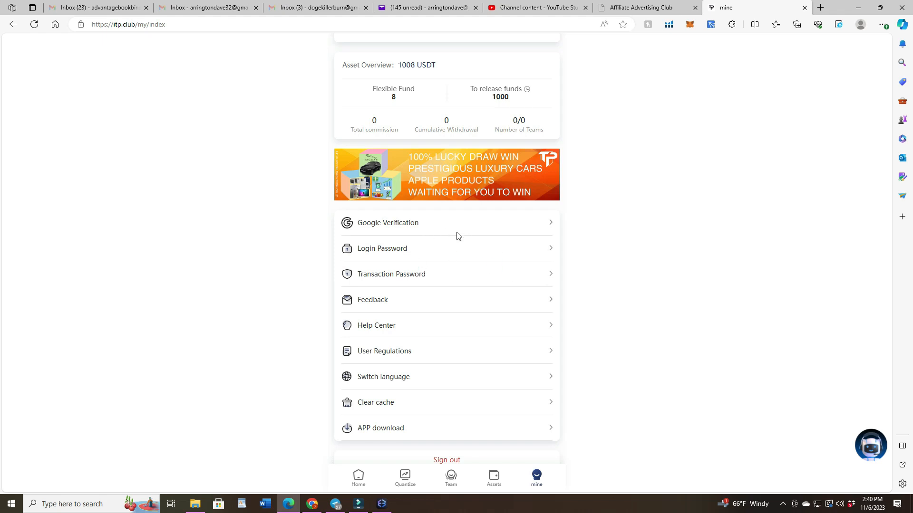
mouse_move(526, 337)
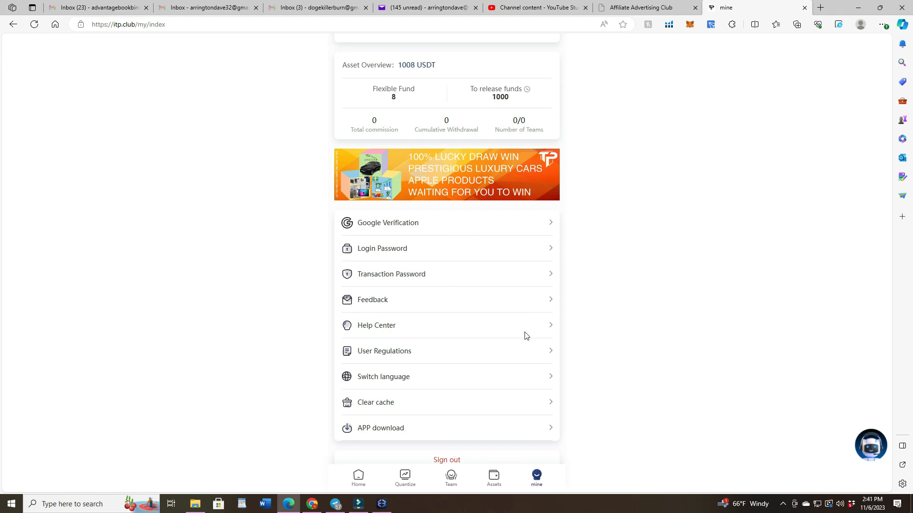
mouse_move(423, 90)
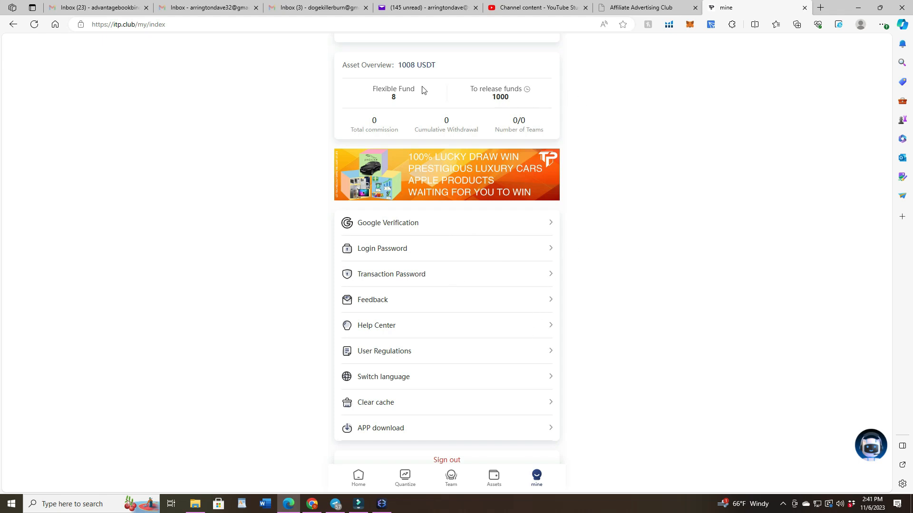
mouse_move(465, 327)
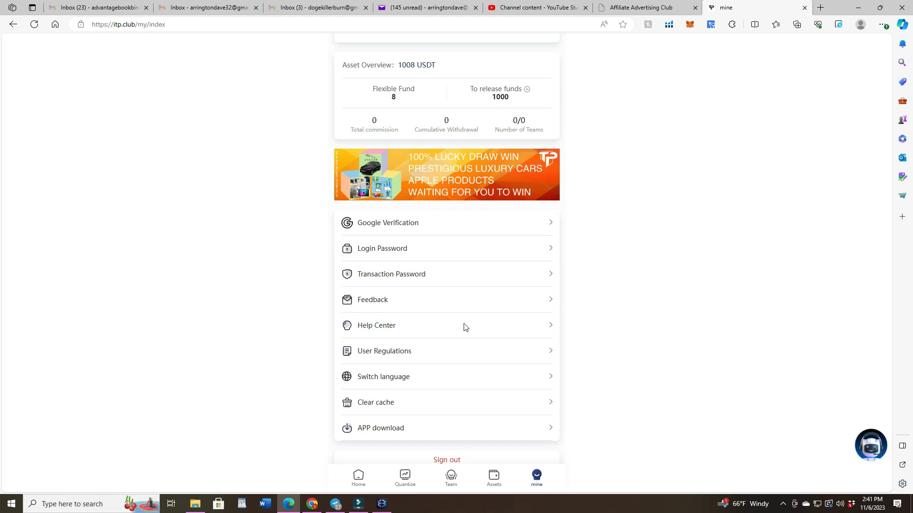
mouse_move(444, 327)
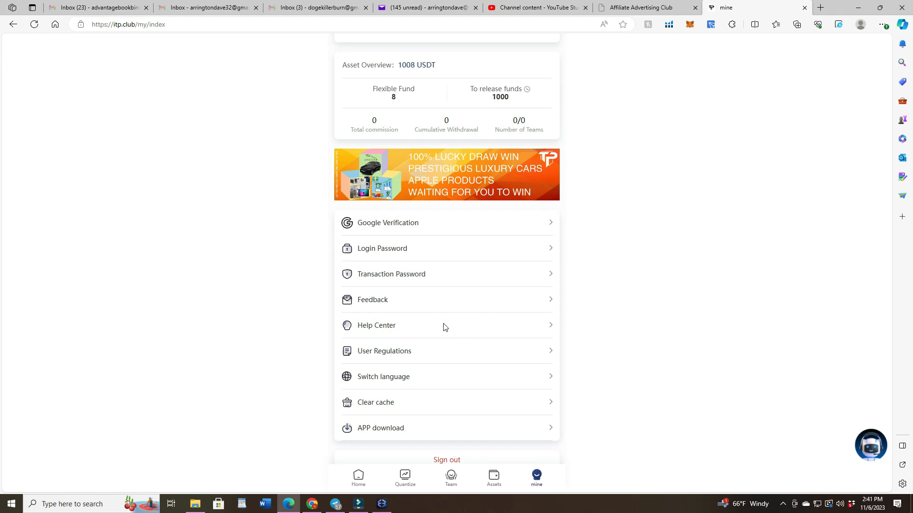
scroll(down, 3)
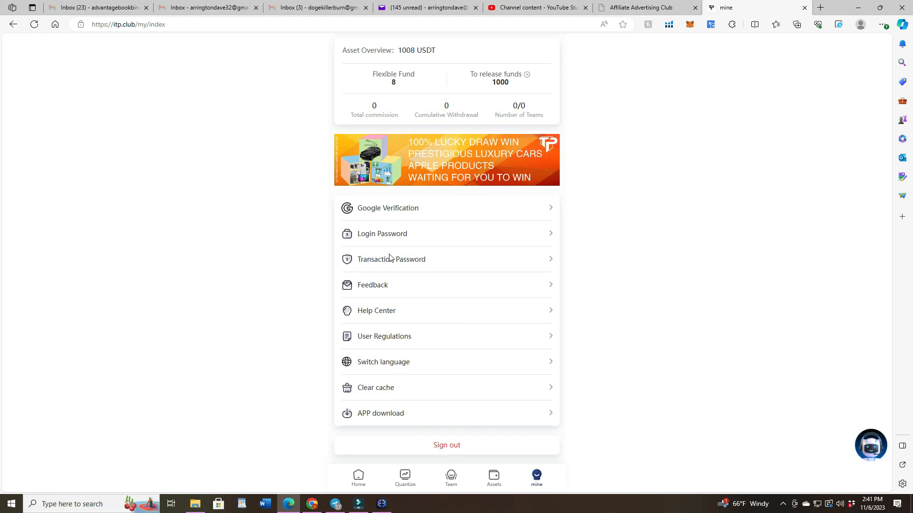
mouse_move(470, 282)
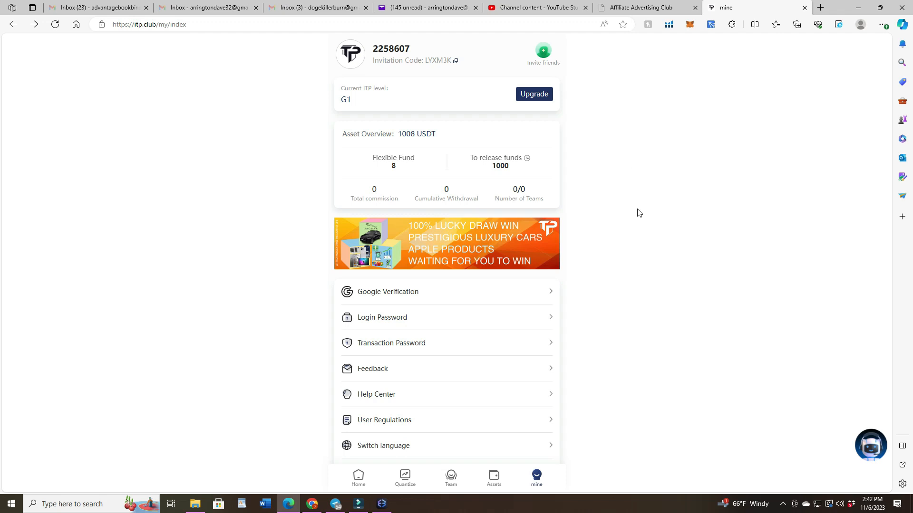
mouse_move(440, 157)
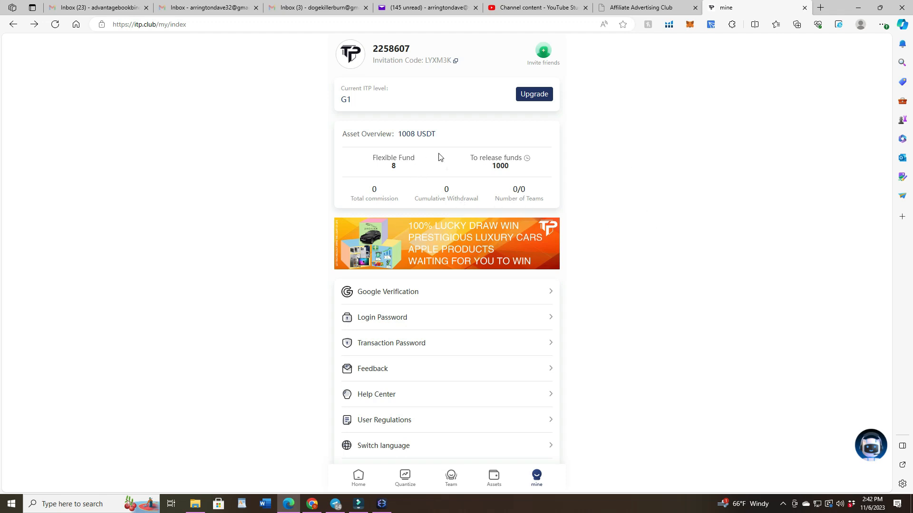
mouse_move(630, 177)
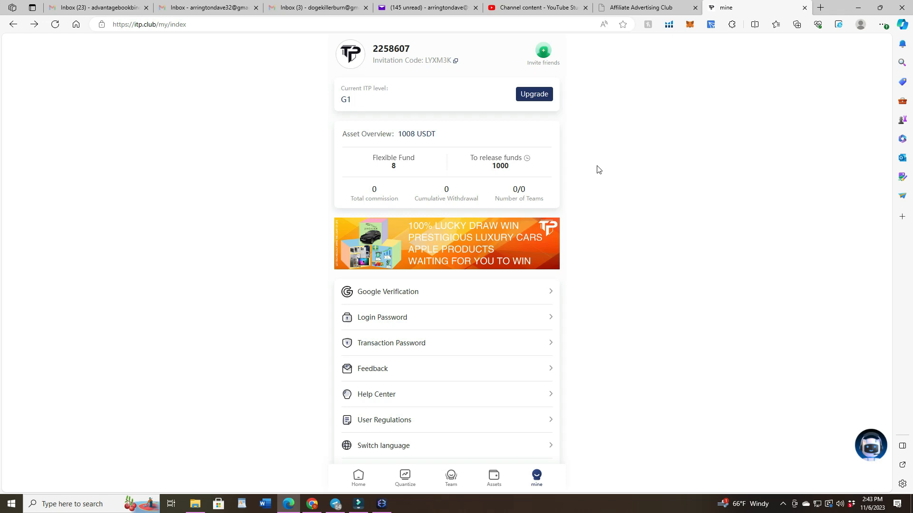
mouse_move(620, 387)
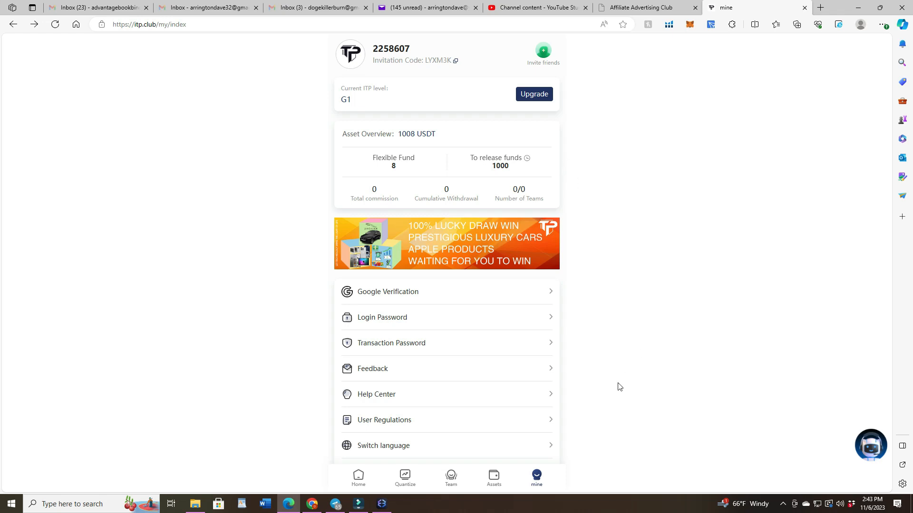
mouse_move(424, 477)
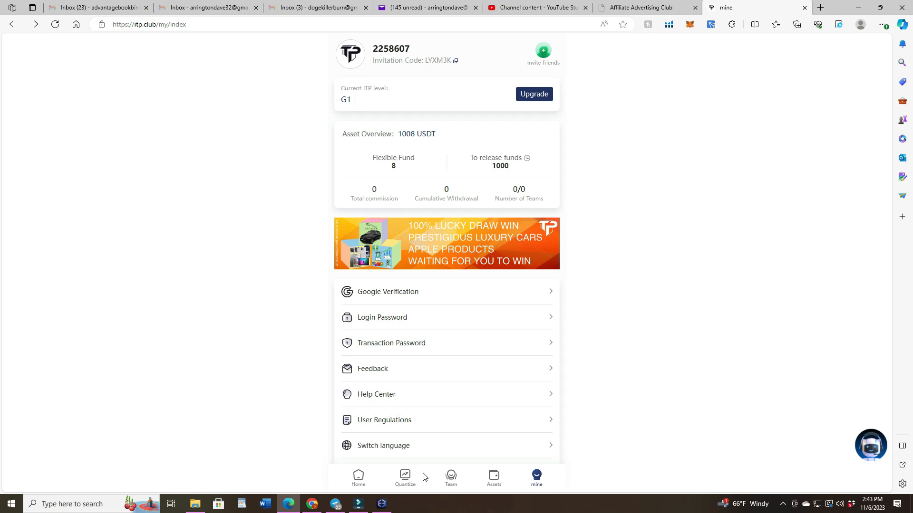
Open the Quantize page showing 1008/1008 to quantify and 5/5 runs.
click(404, 476)
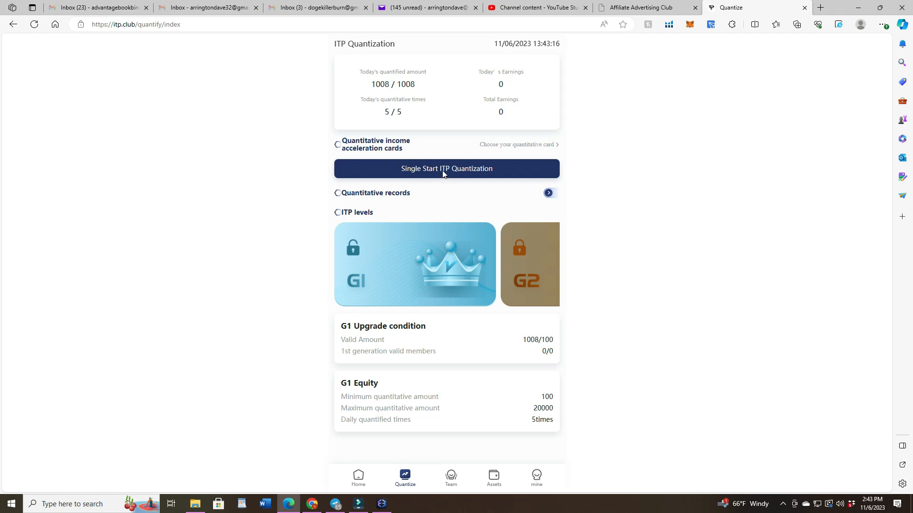
mouse_move(614, 176)
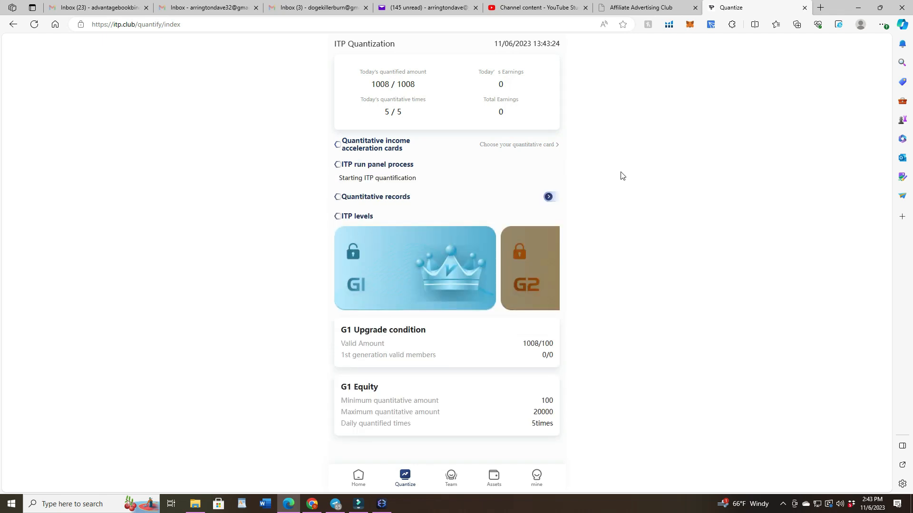
mouse_move(547, 163)
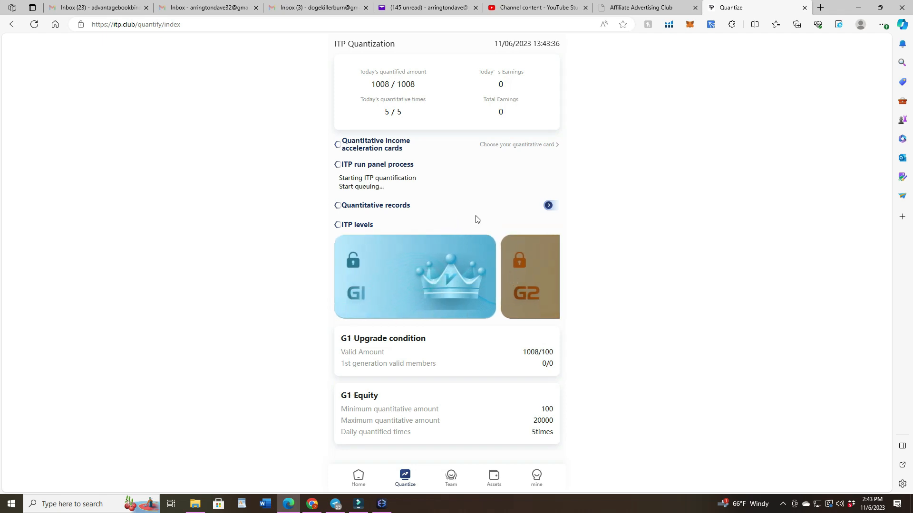
mouse_move(355, 193)
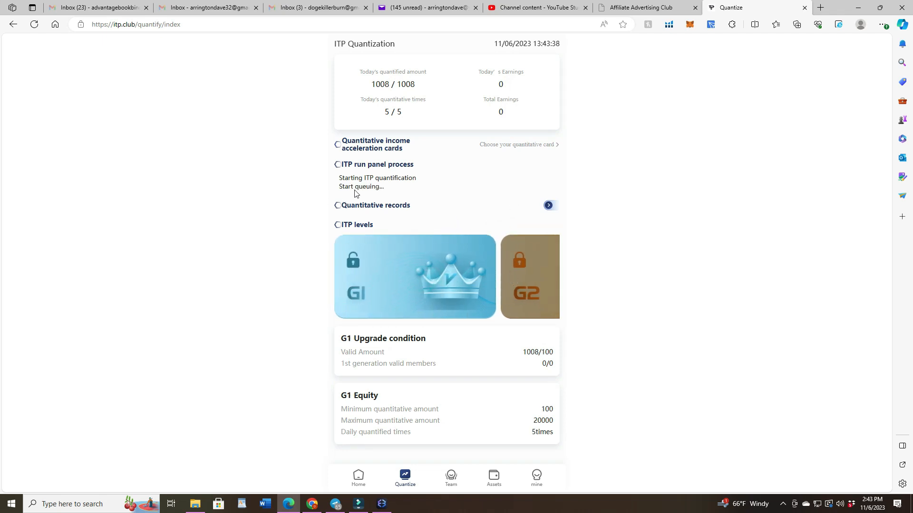
mouse_move(482, 205)
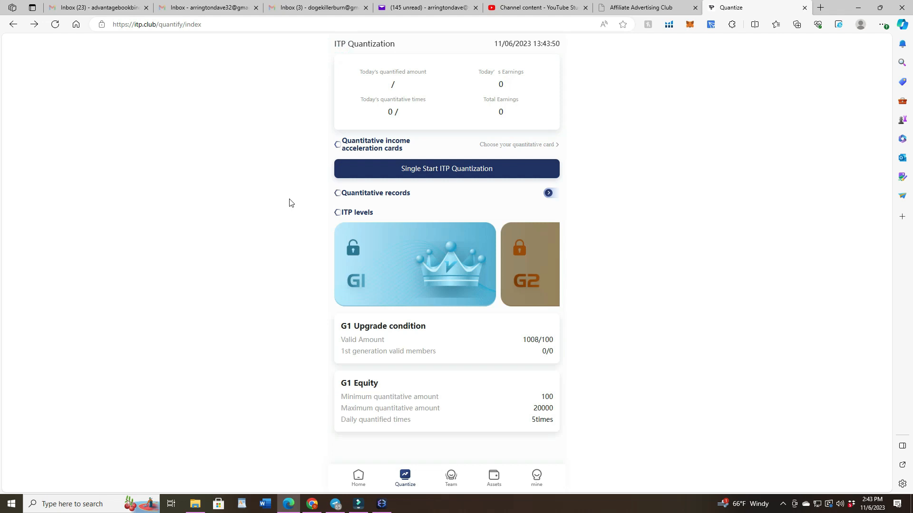
Run a single ITP quantization, leaving 4 of 5 runs.
click(445, 168)
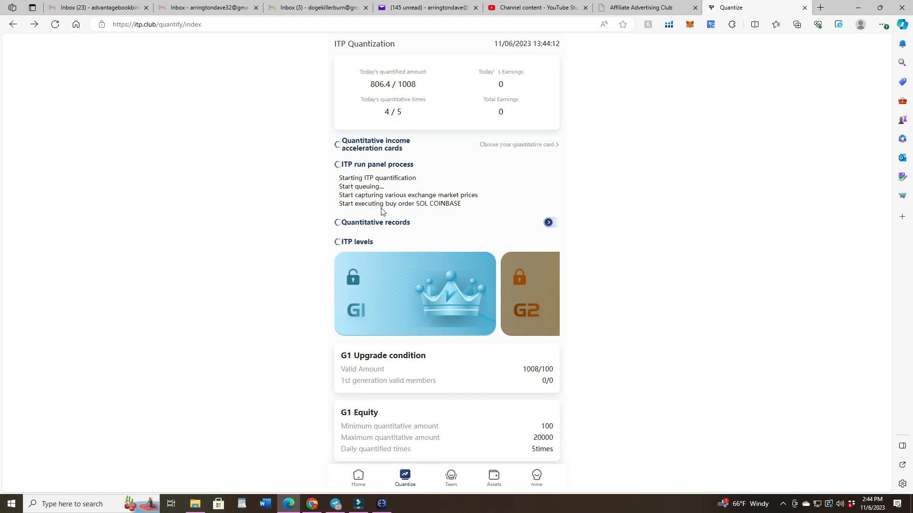
mouse_move(409, 210)
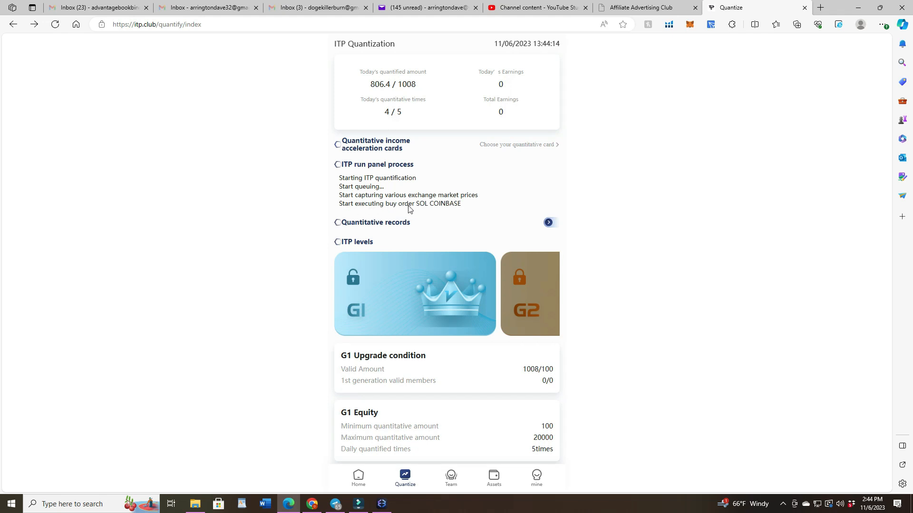
mouse_move(428, 209)
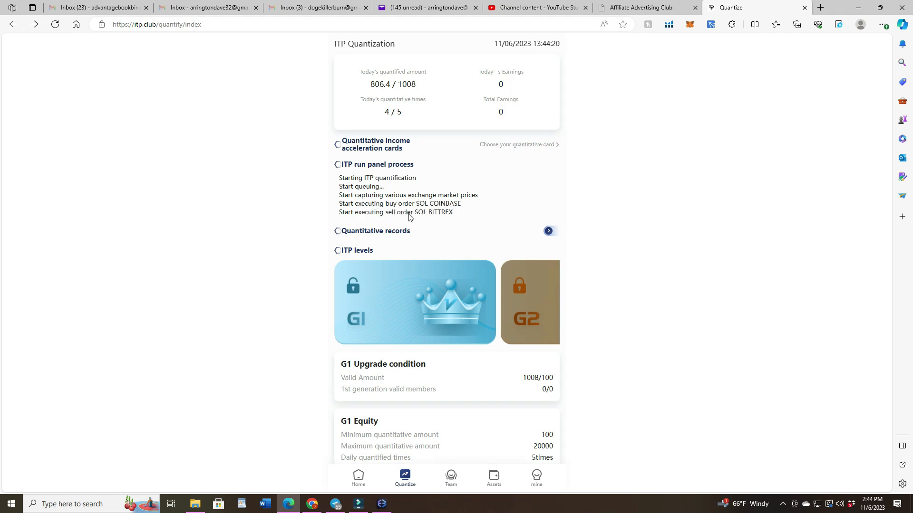
mouse_move(384, 220)
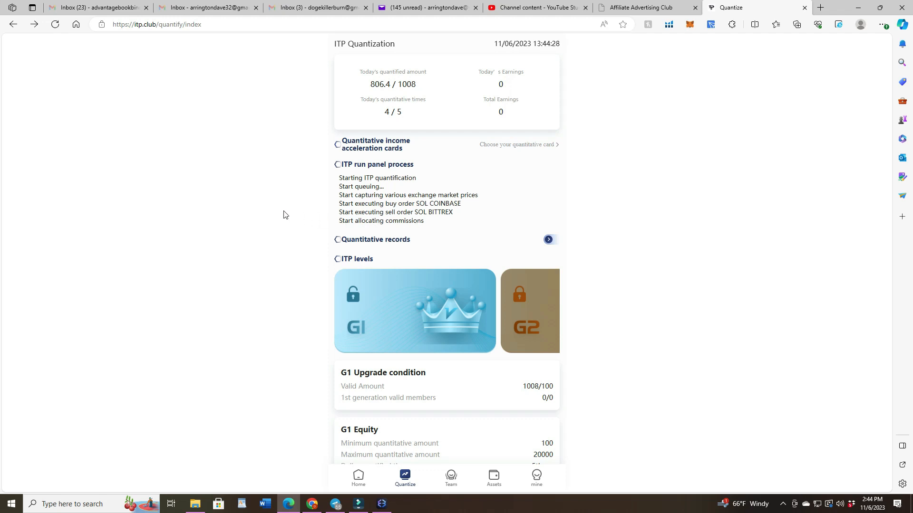
mouse_move(284, 210)
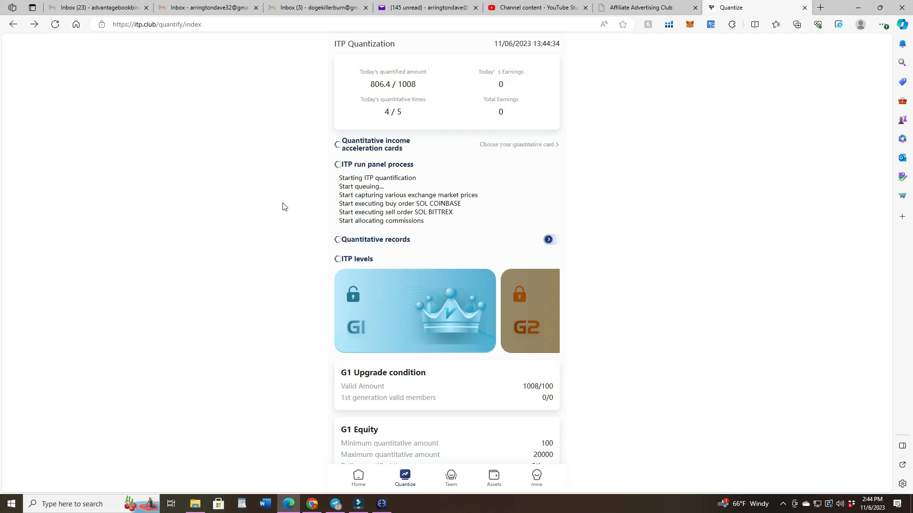
mouse_move(543, 217)
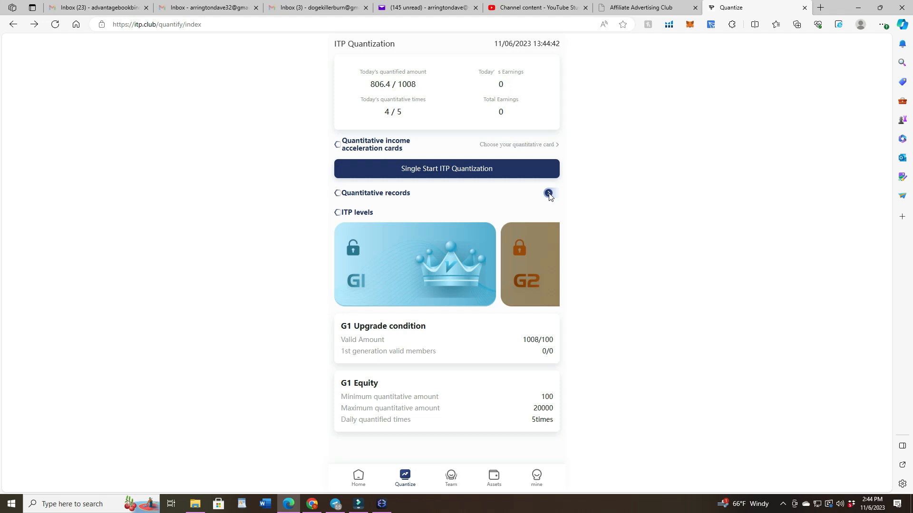
View the records showing the SOL Coinbase-to-Bittrex trade with 5.04 USDT profit.
click(547, 193)
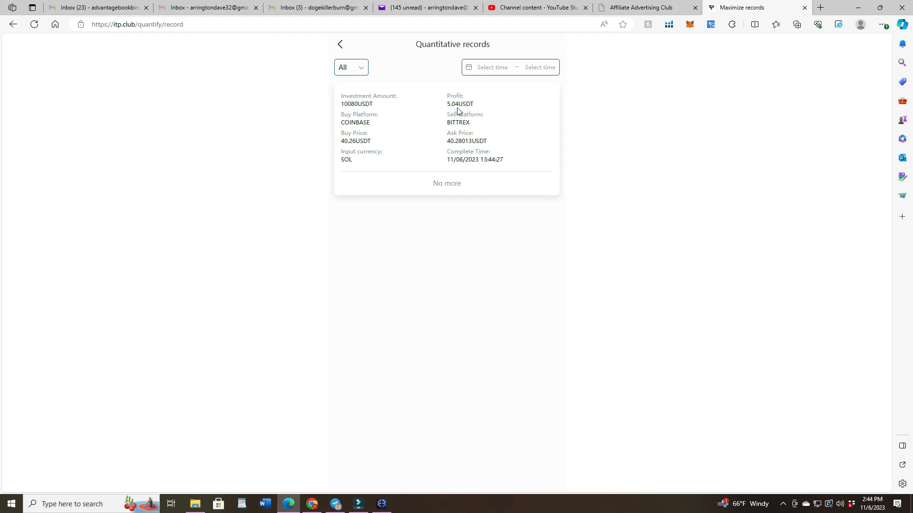
mouse_move(415, 130)
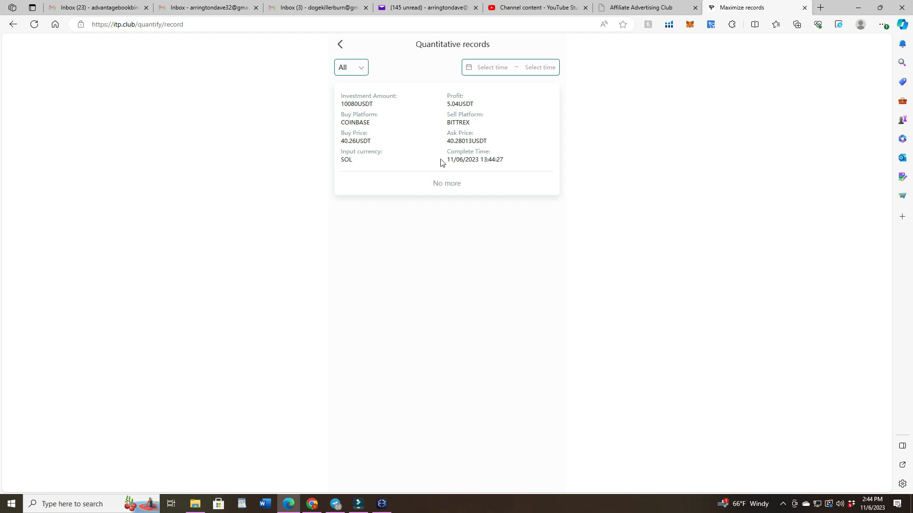
mouse_move(458, 149)
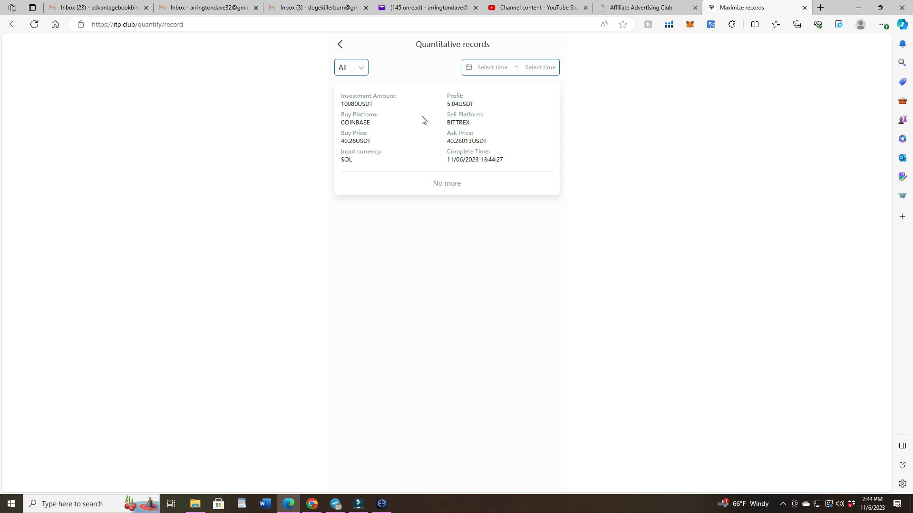
Go back and run two more quantizations, reaching 15.12 earnings with 2 runs left.
click(340, 44)
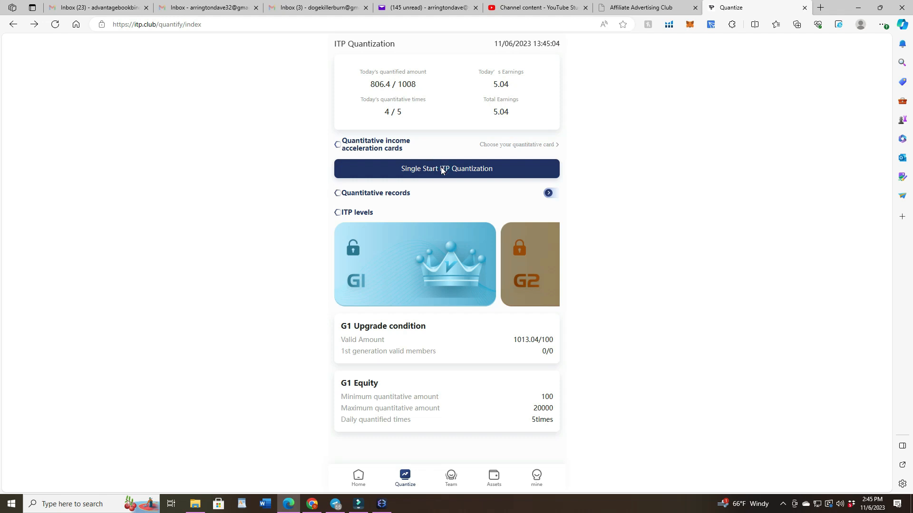
click(446, 168)
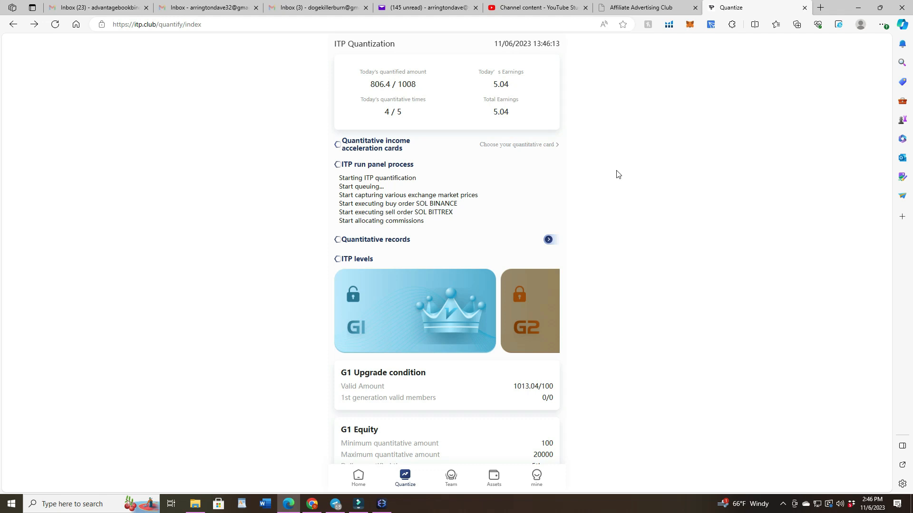
mouse_move(630, 159)
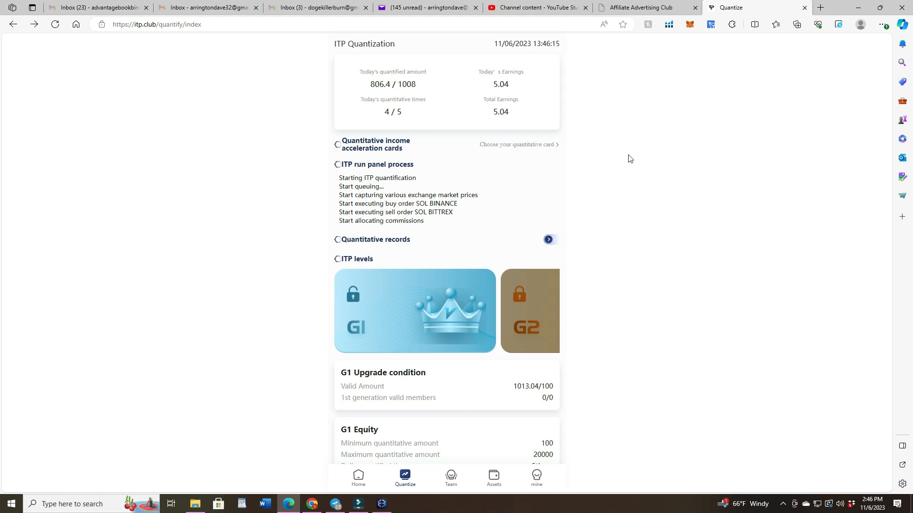
mouse_move(622, 164)
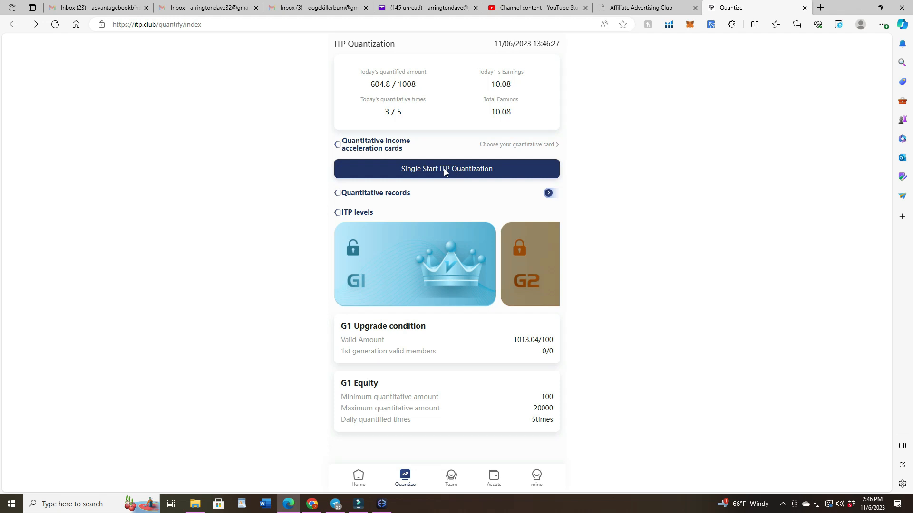
click(446, 169)
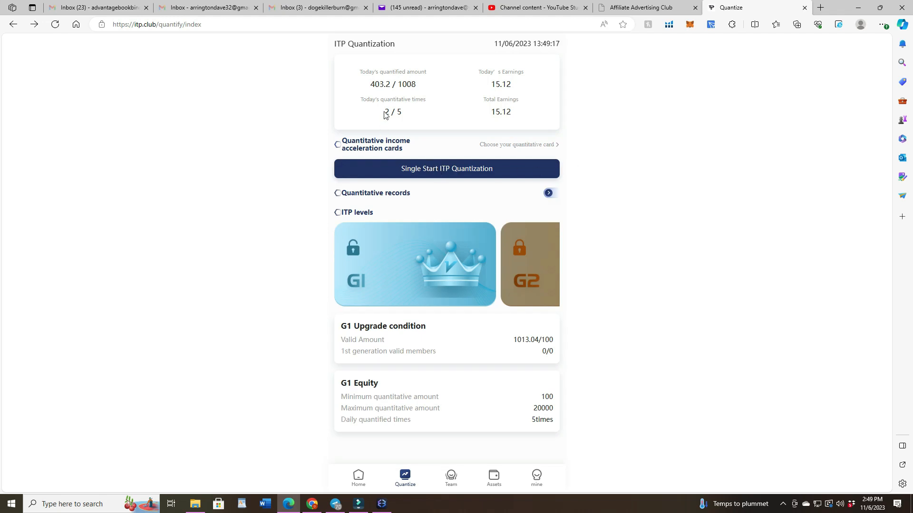
Run the fourth quantization to reach 20.16 earnings and start the final run.
click(447, 169)
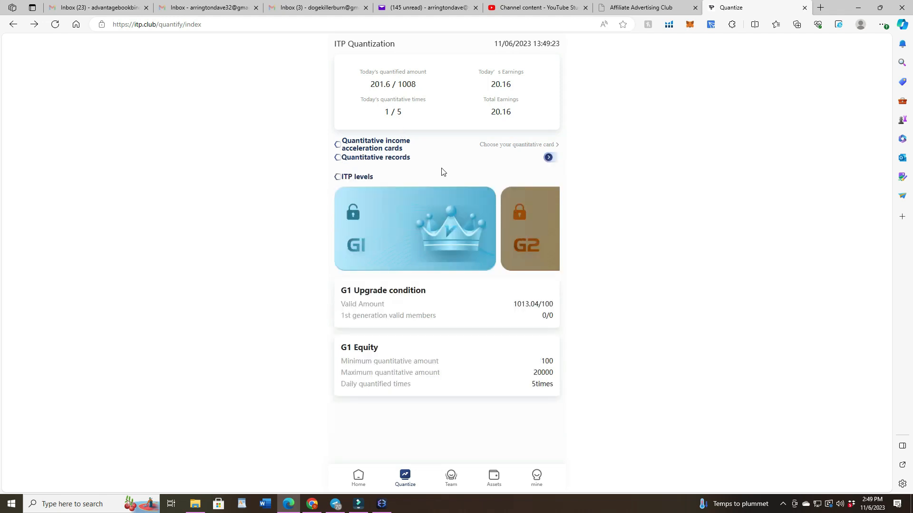
click(548, 157)
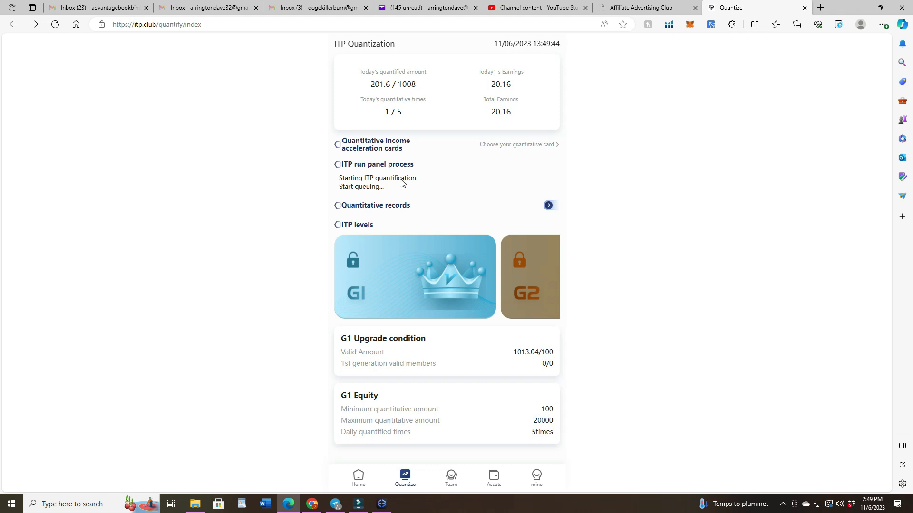
mouse_move(453, 138)
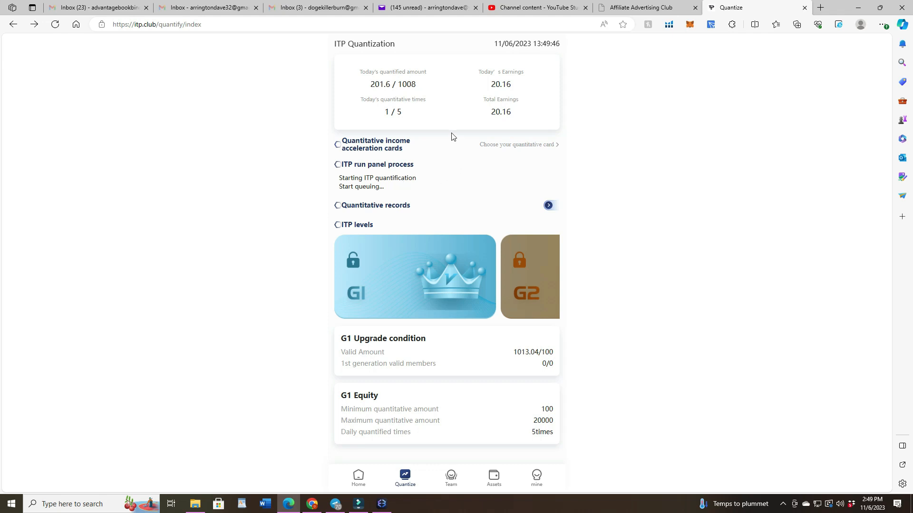
mouse_move(516, 84)
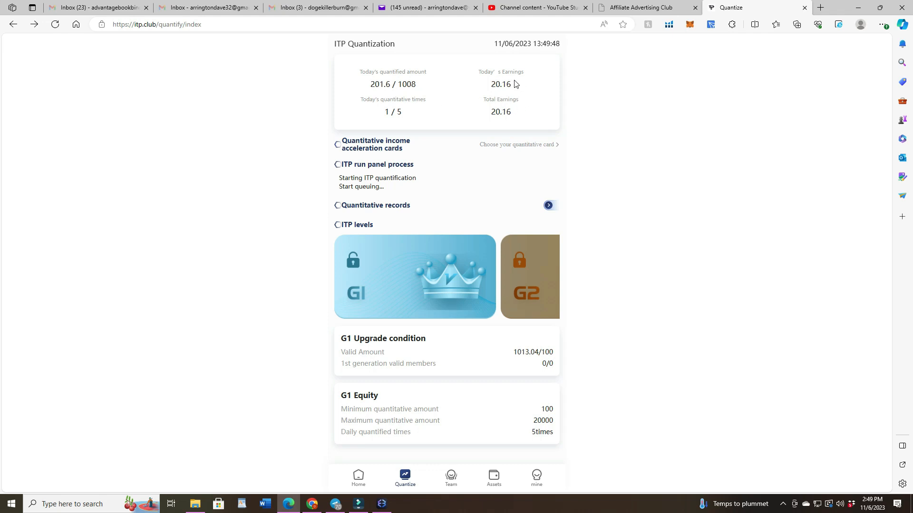
mouse_move(523, 88)
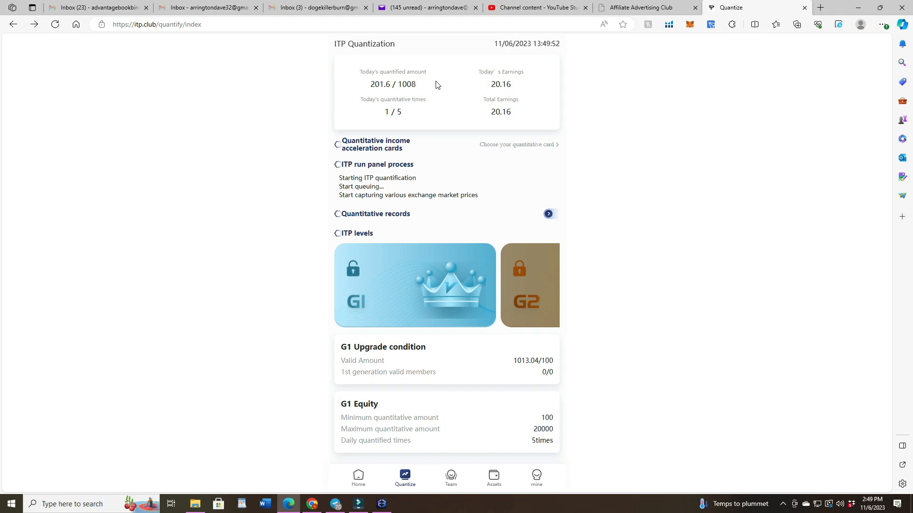
mouse_move(487, 114)
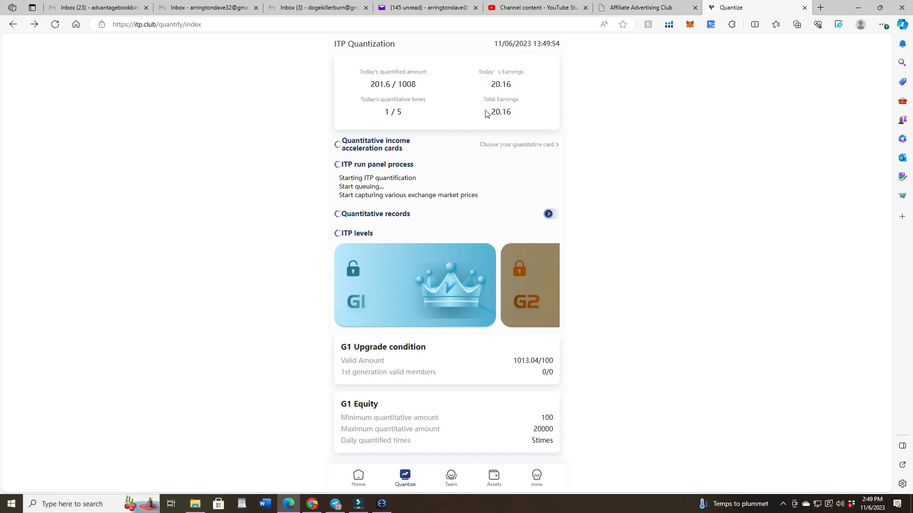
mouse_move(463, 130)
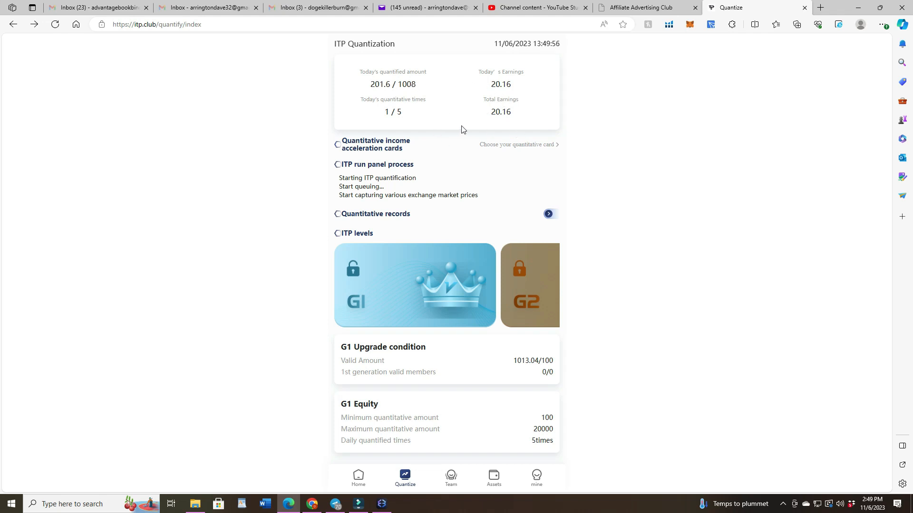
mouse_move(555, 126)
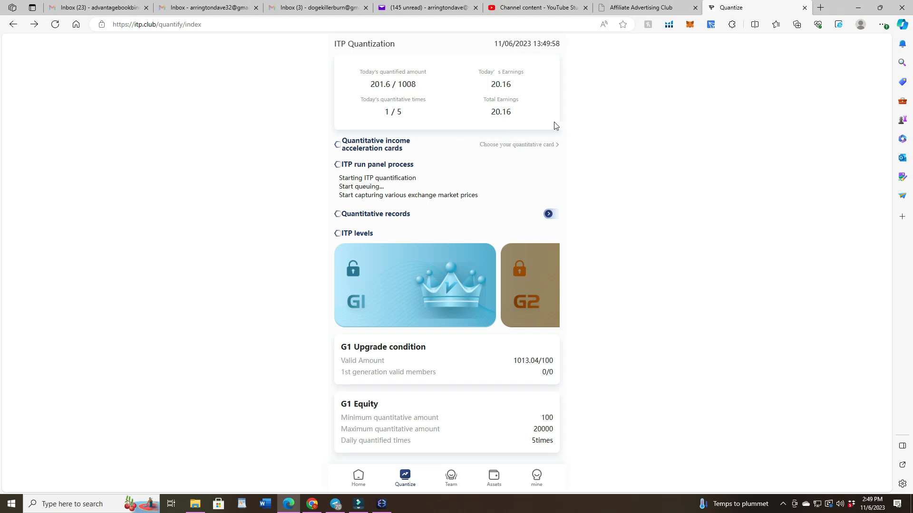
mouse_move(486, 132)
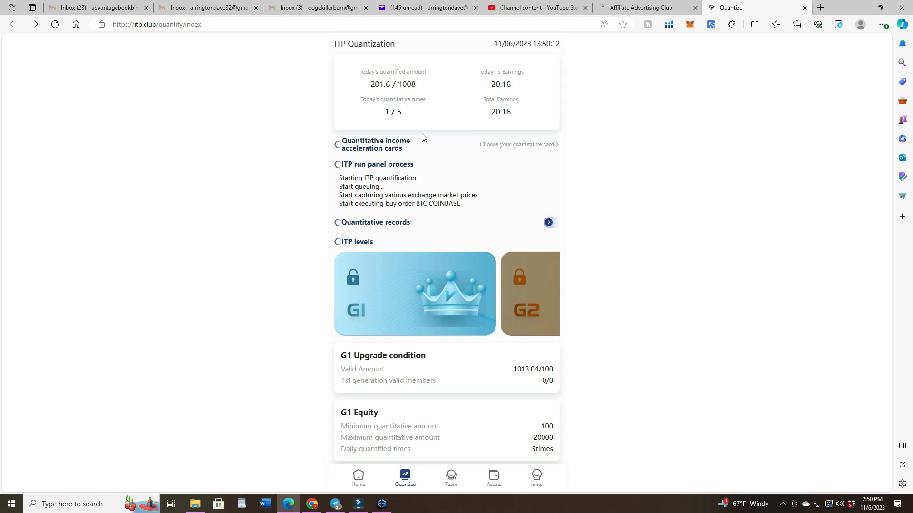
mouse_move(480, 97)
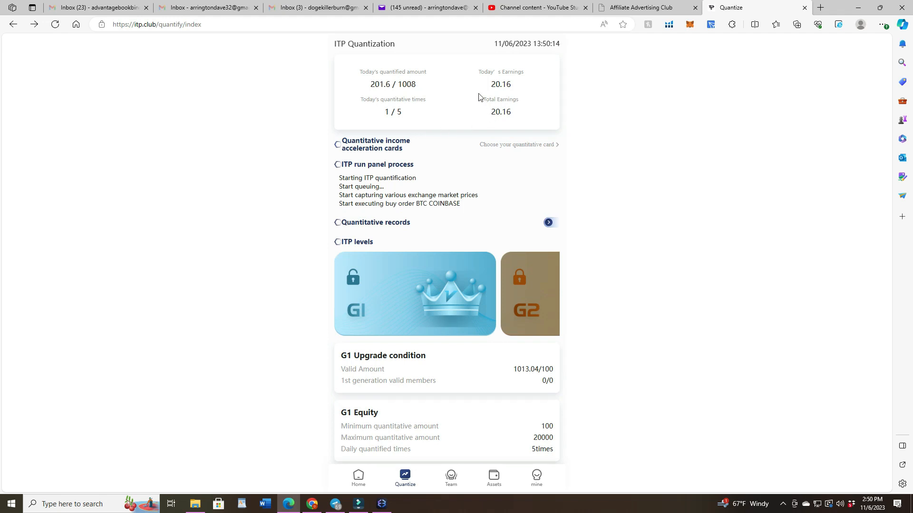
mouse_move(464, 83)
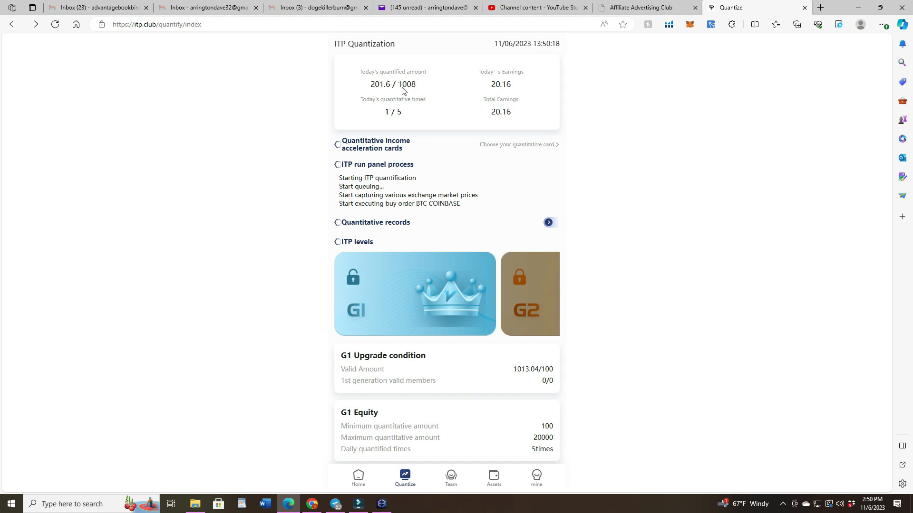
mouse_move(446, 94)
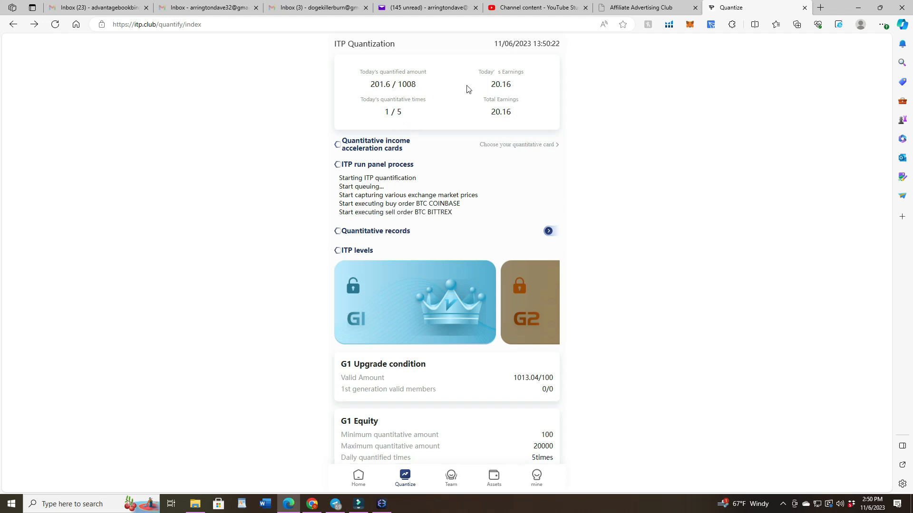
mouse_move(520, 143)
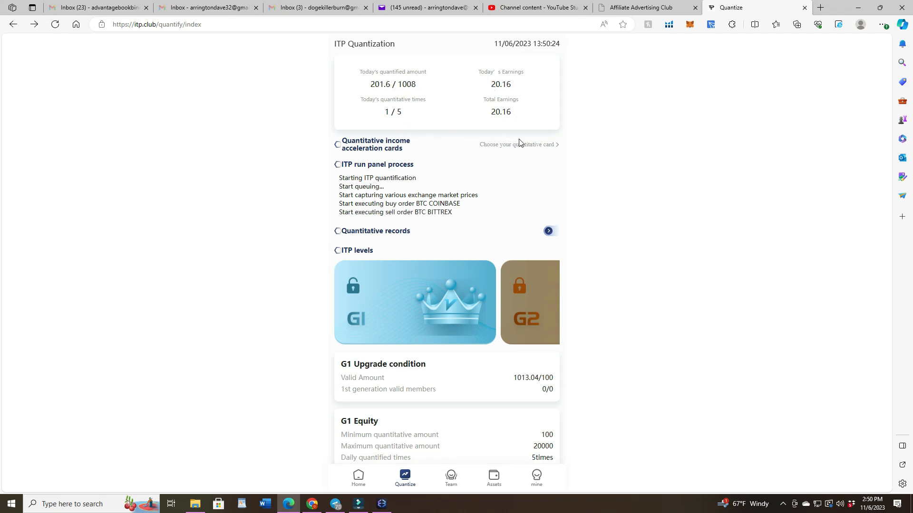
mouse_move(502, 141)
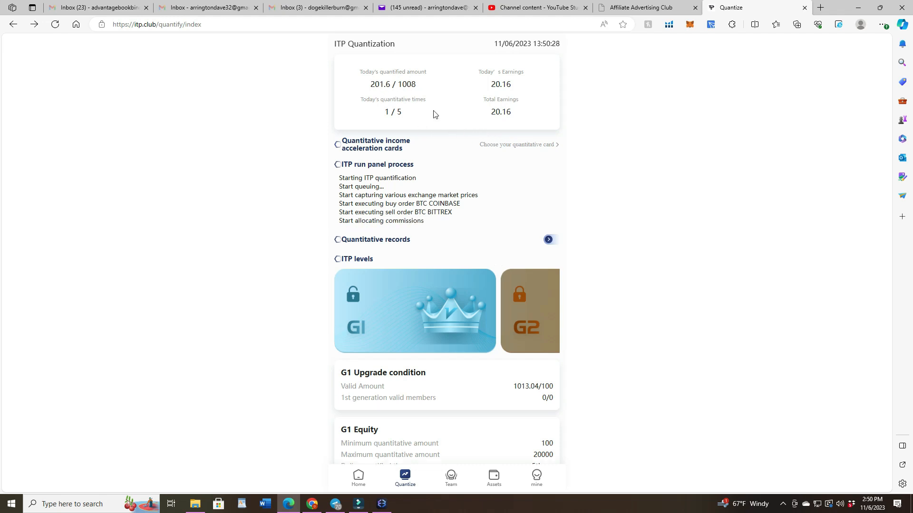
mouse_move(437, 138)
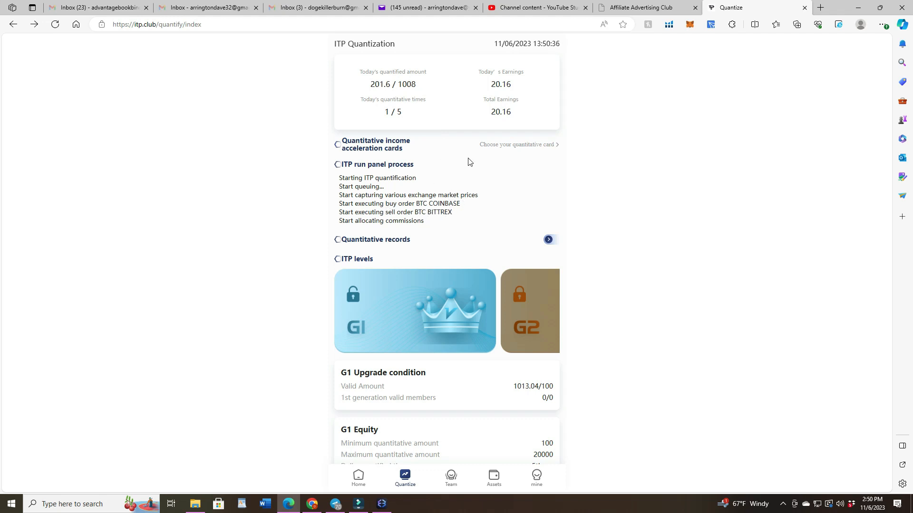
mouse_move(546, 170)
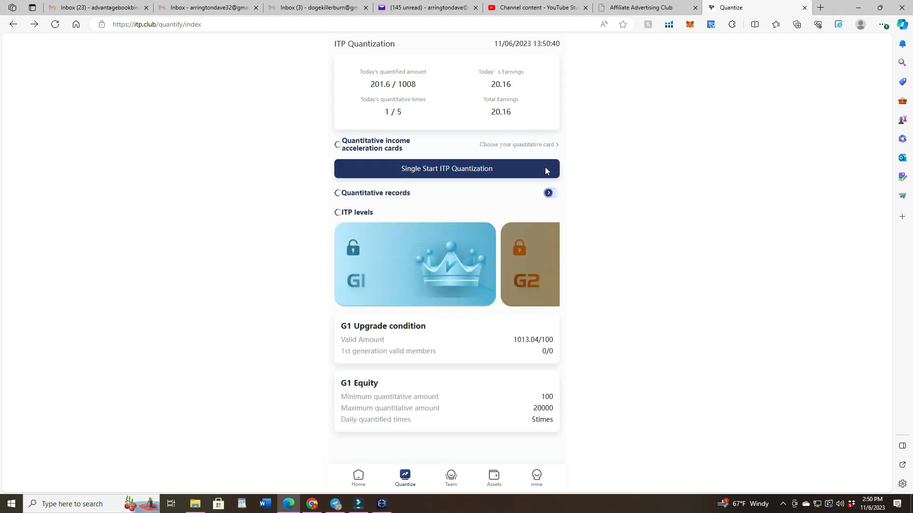
Complete the final daily run, bringing today's and total earnings to 25.2.
click(445, 168)
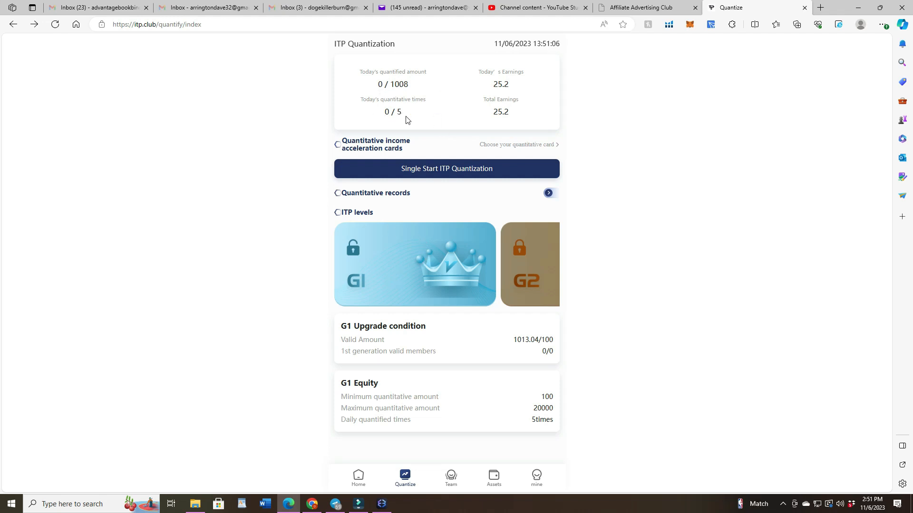
mouse_move(397, 182)
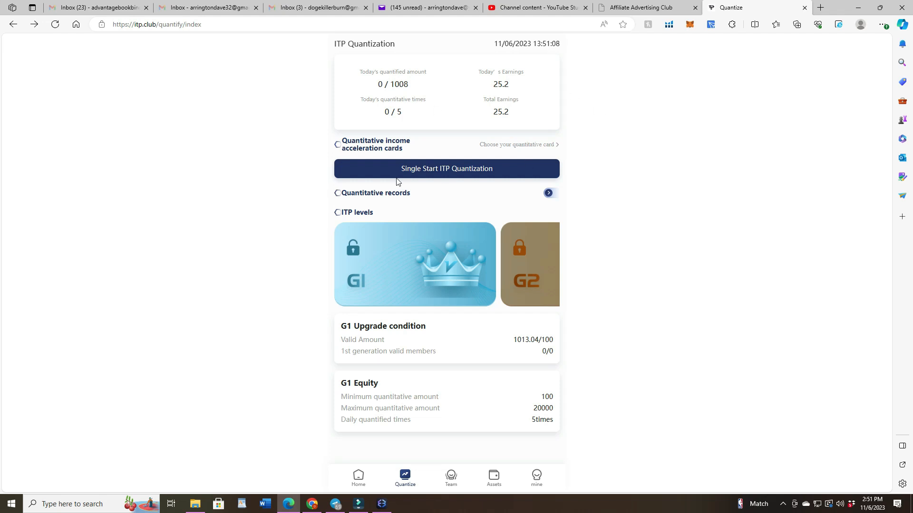
mouse_move(459, 360)
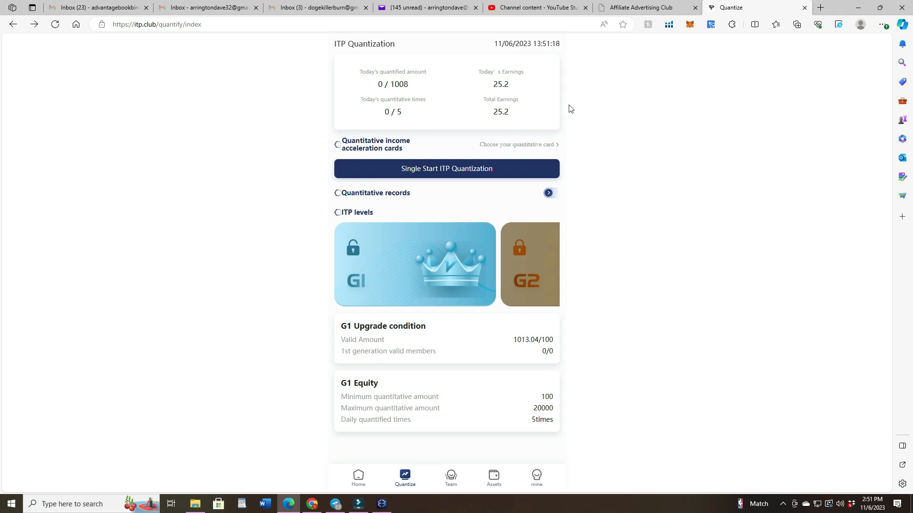
mouse_move(334, 111)
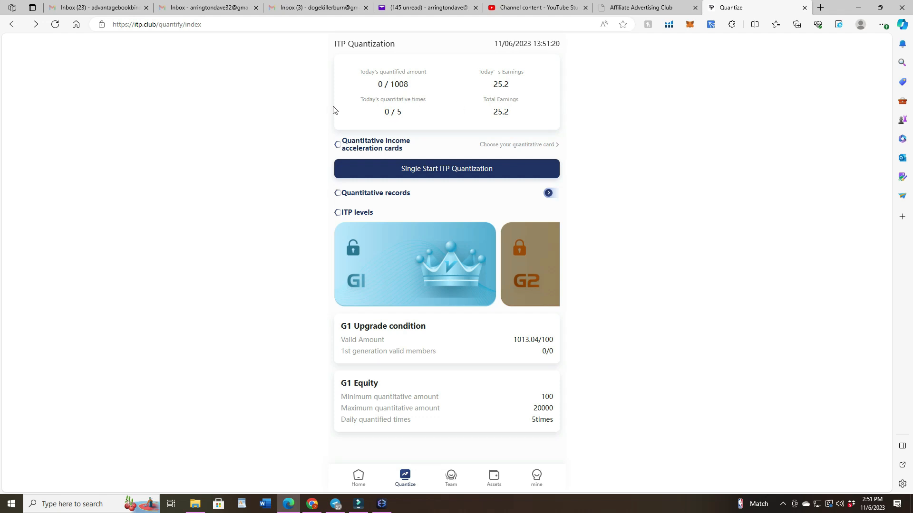
mouse_move(369, 111)
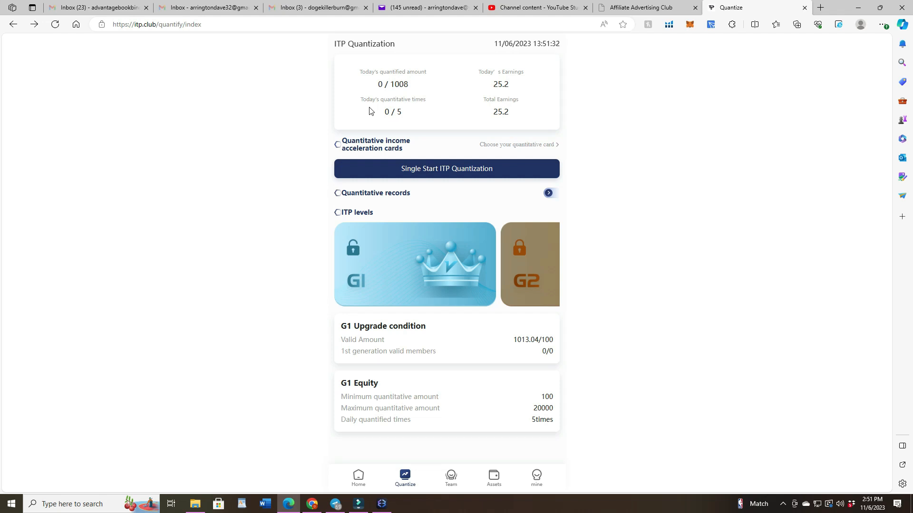
mouse_move(396, 77)
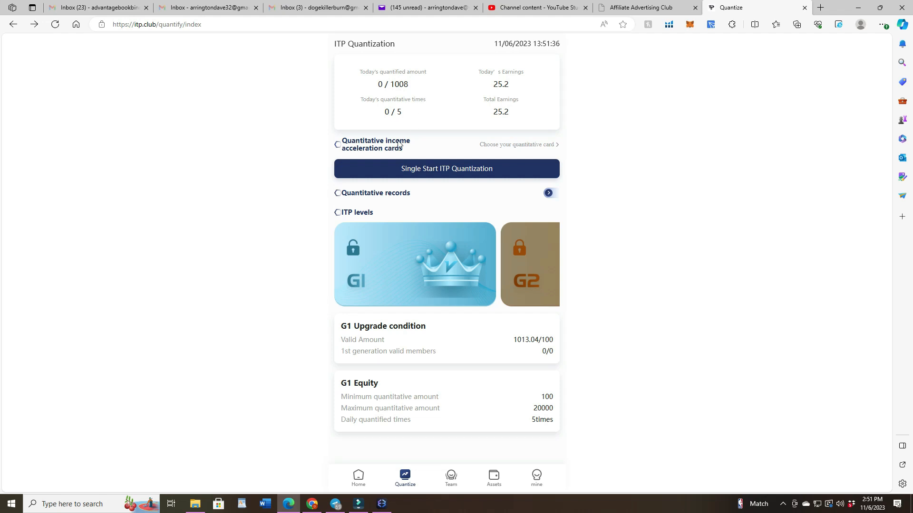
mouse_move(581, 334)
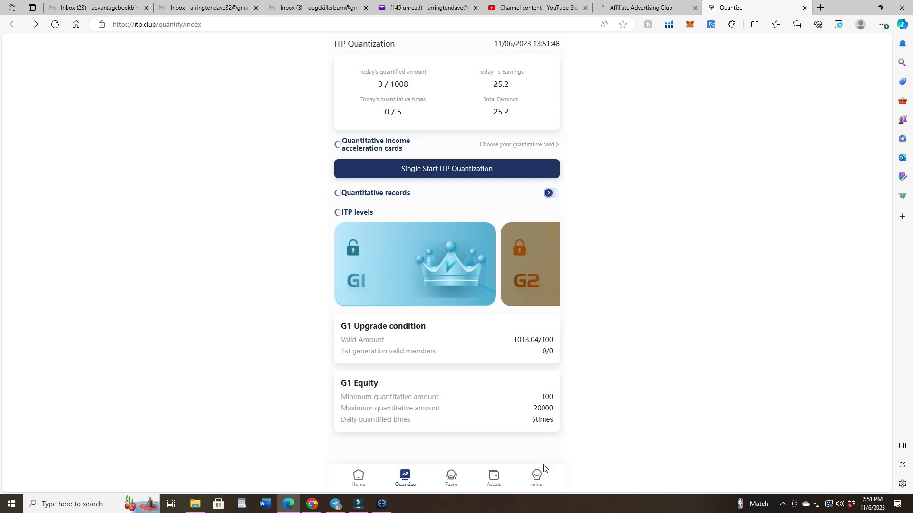
Check the 1033.2 USDT wallet balance, then return to the mine page.
click(493, 478)
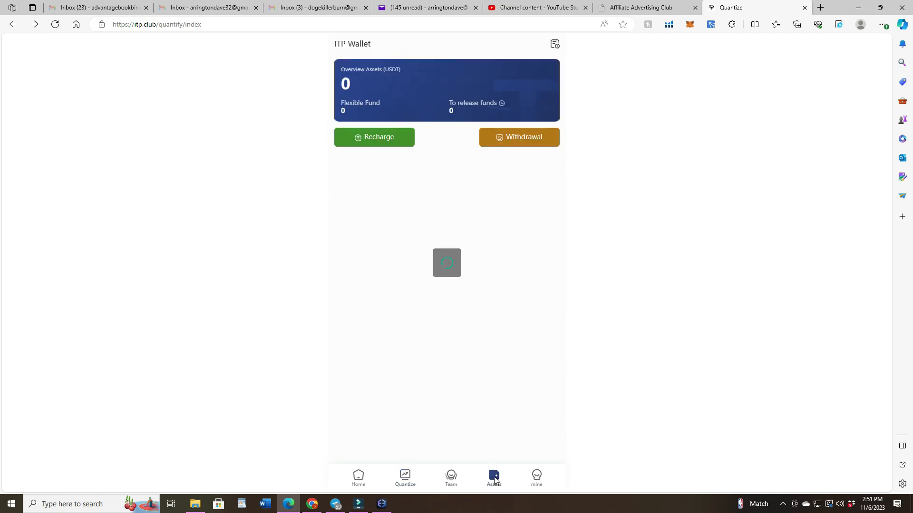
click(493, 477)
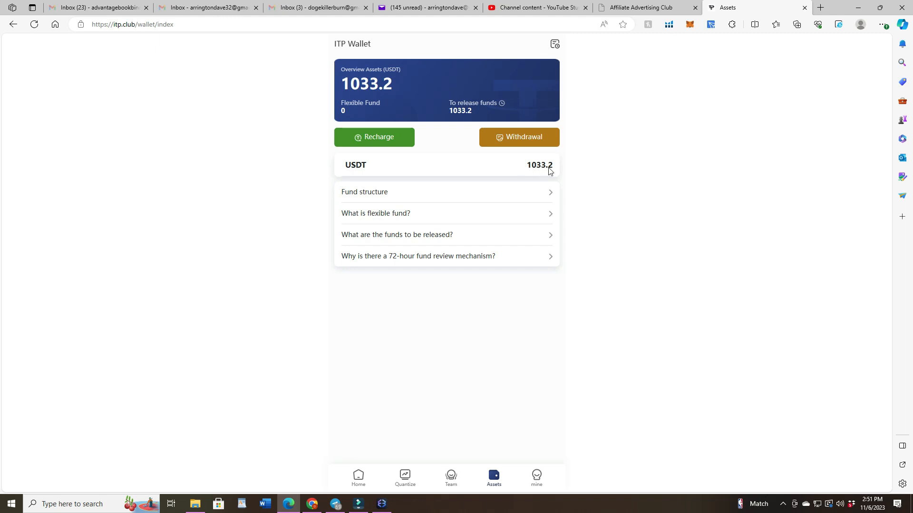
mouse_move(470, 181)
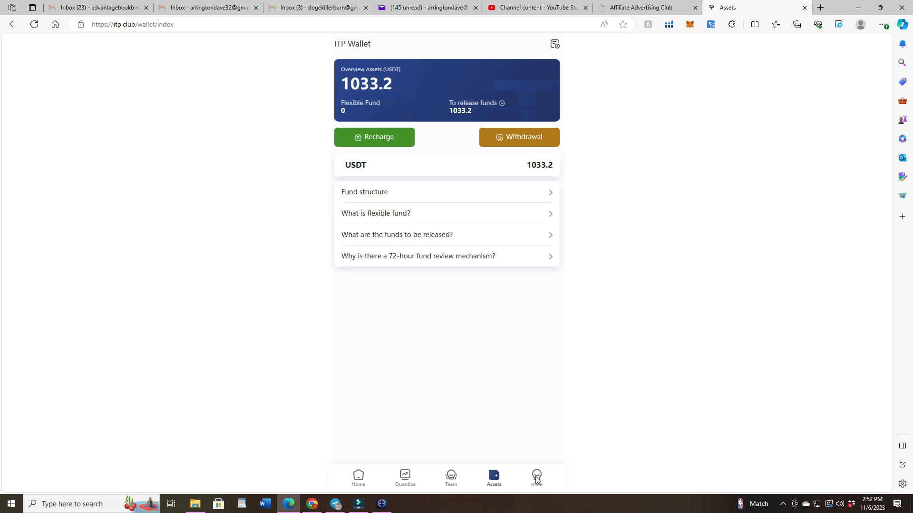
click(536, 477)
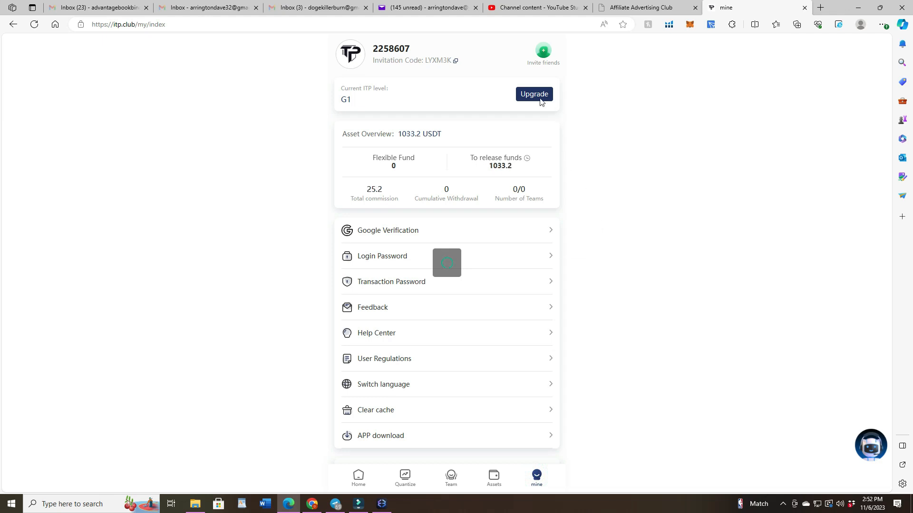
Open the Upgrade Level page to review G1, G2 and G3 requirements.
click(533, 94)
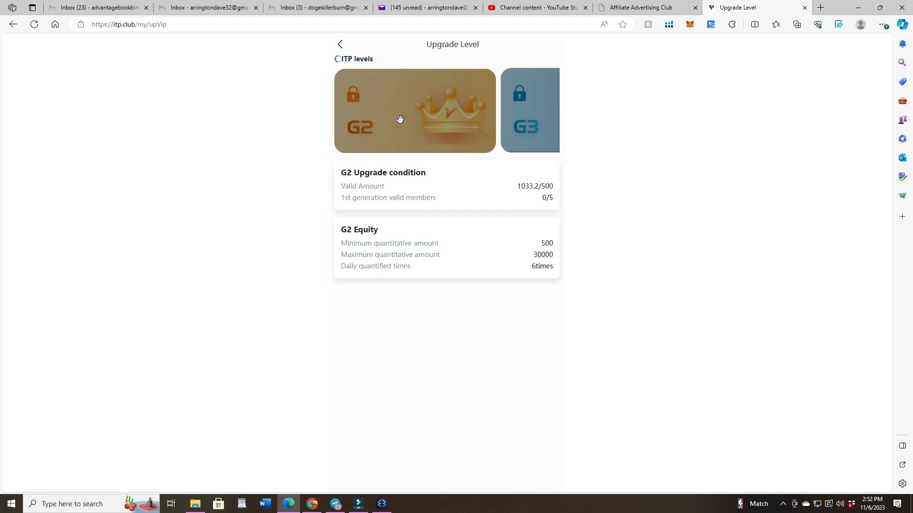
mouse_move(404, 203)
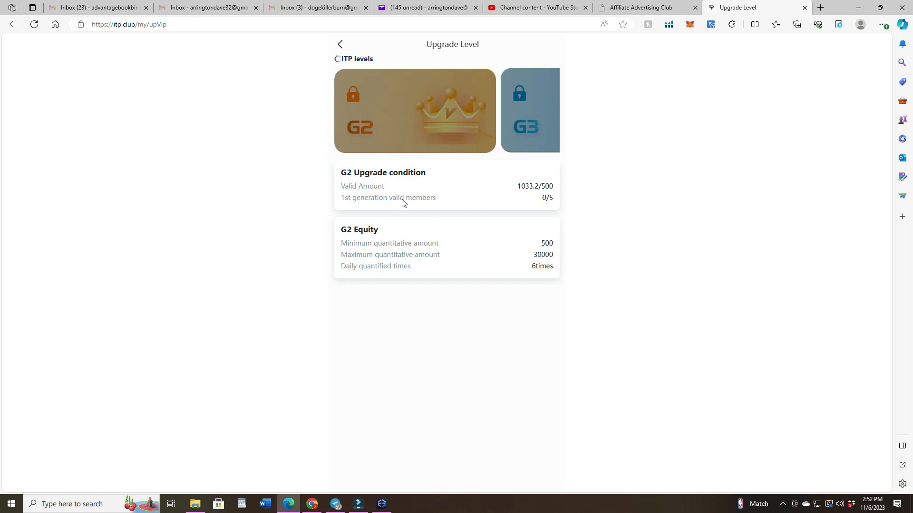
mouse_move(395, 121)
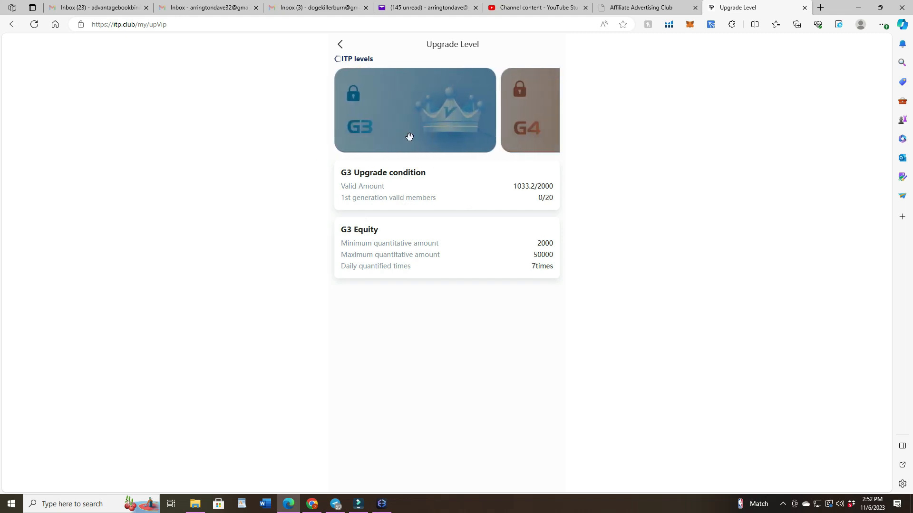
mouse_move(410, 202)
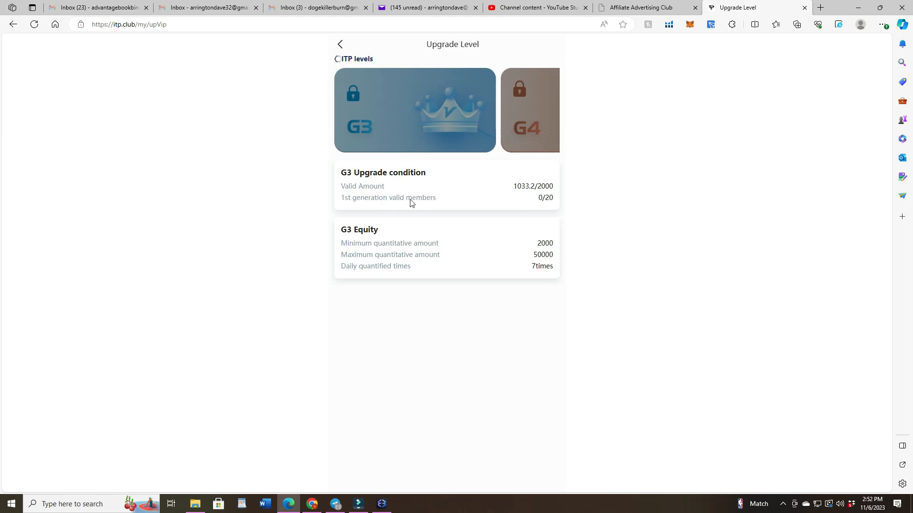
mouse_move(416, 128)
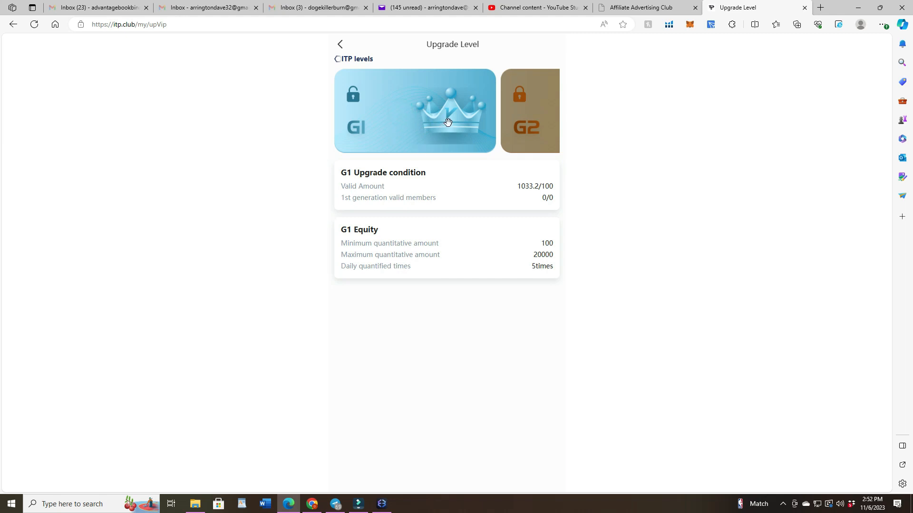
mouse_move(469, 70)
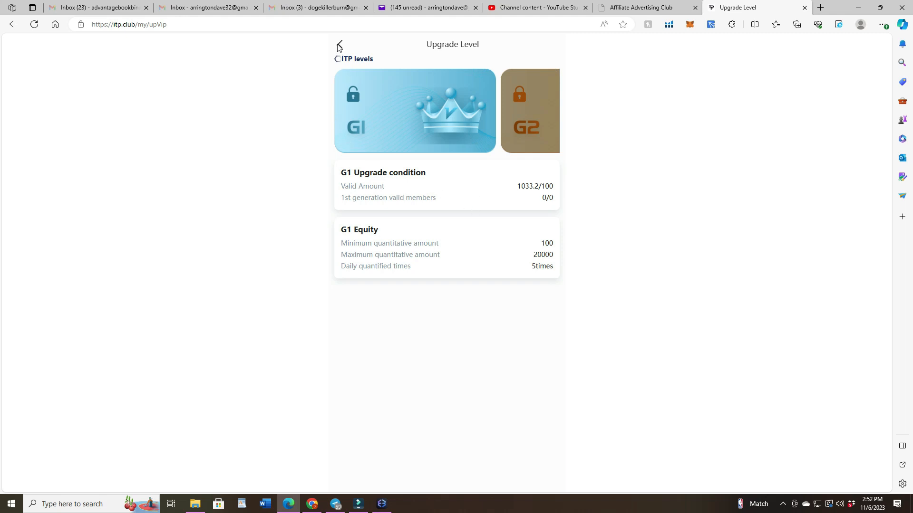
mouse_move(604, 54)
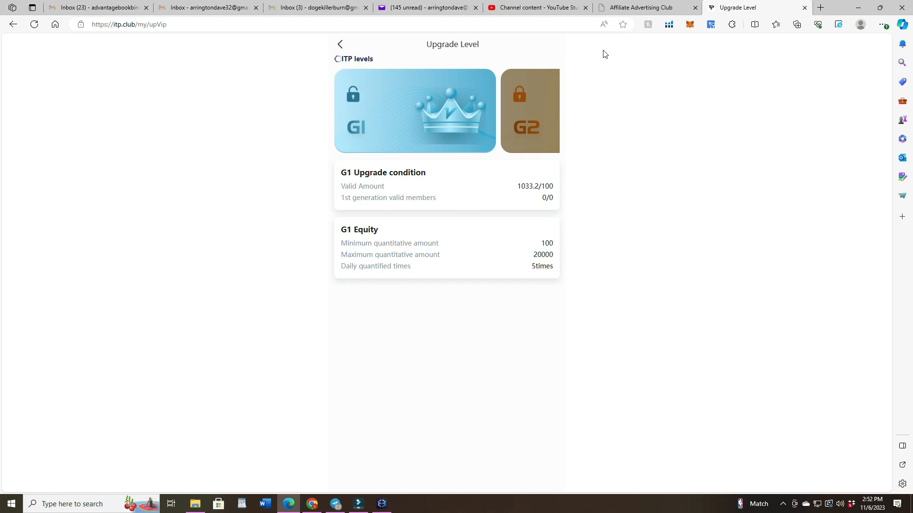
mouse_move(533, 202)
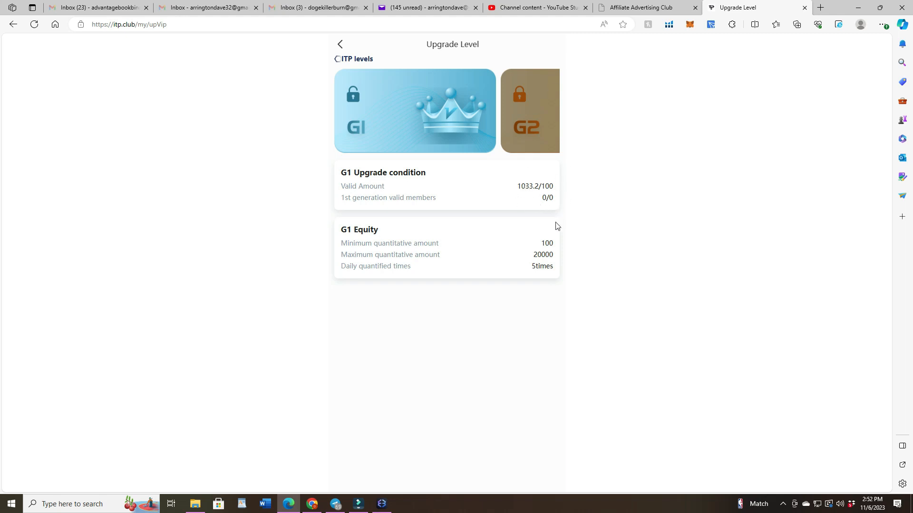
mouse_move(413, 185)
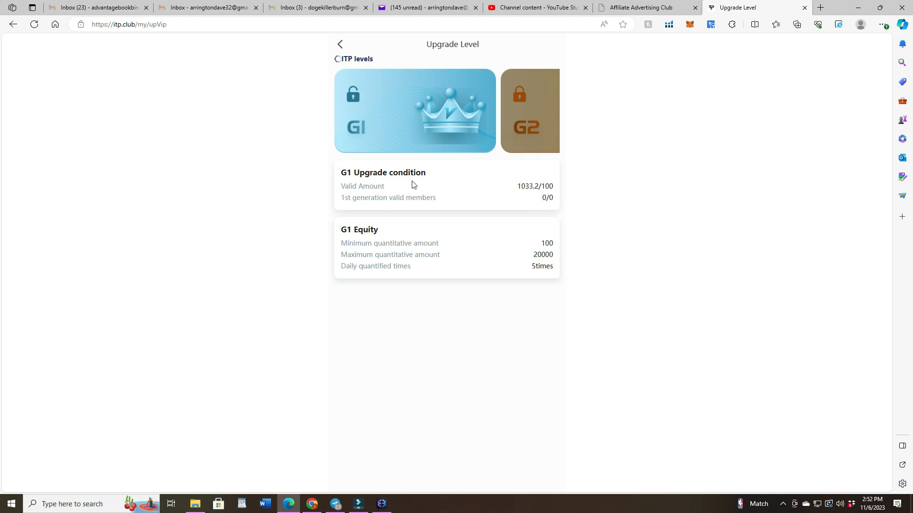
mouse_move(495, 187)
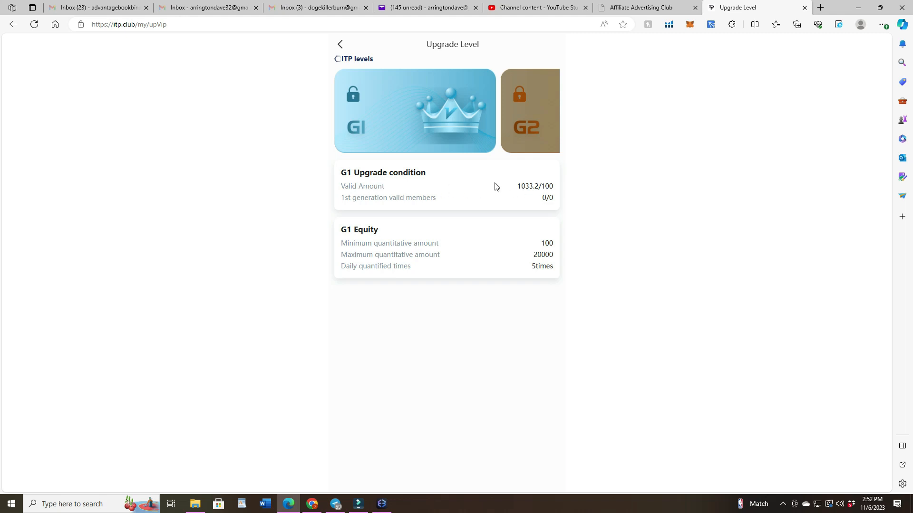
mouse_move(407, 53)
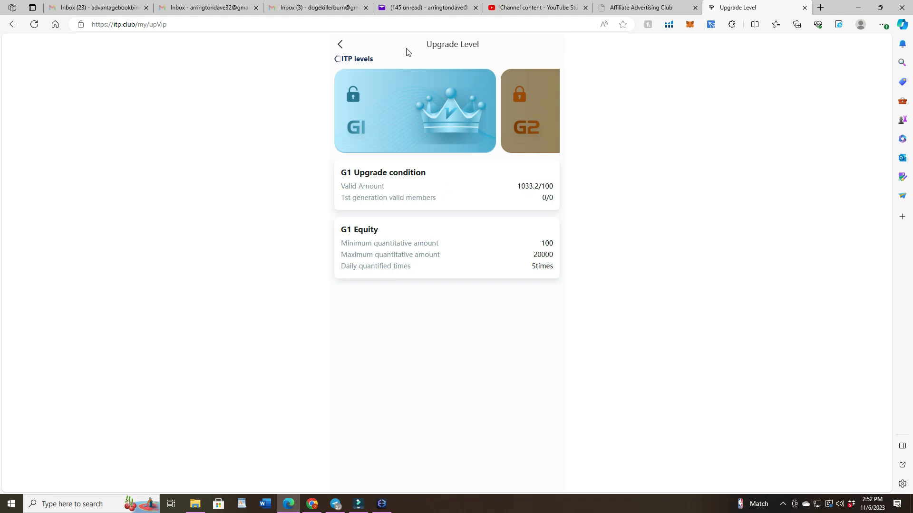